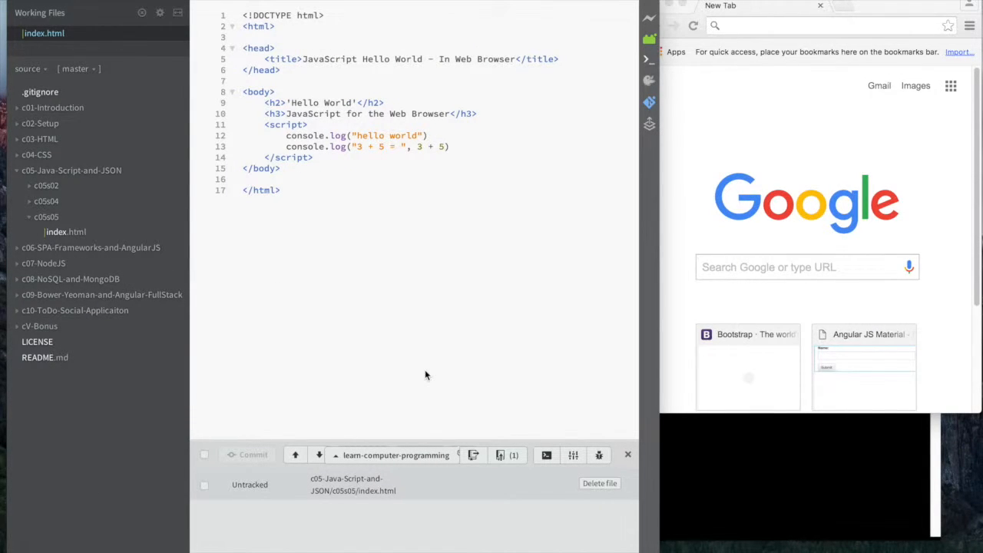
pyautogui.moveTo(376, 292)
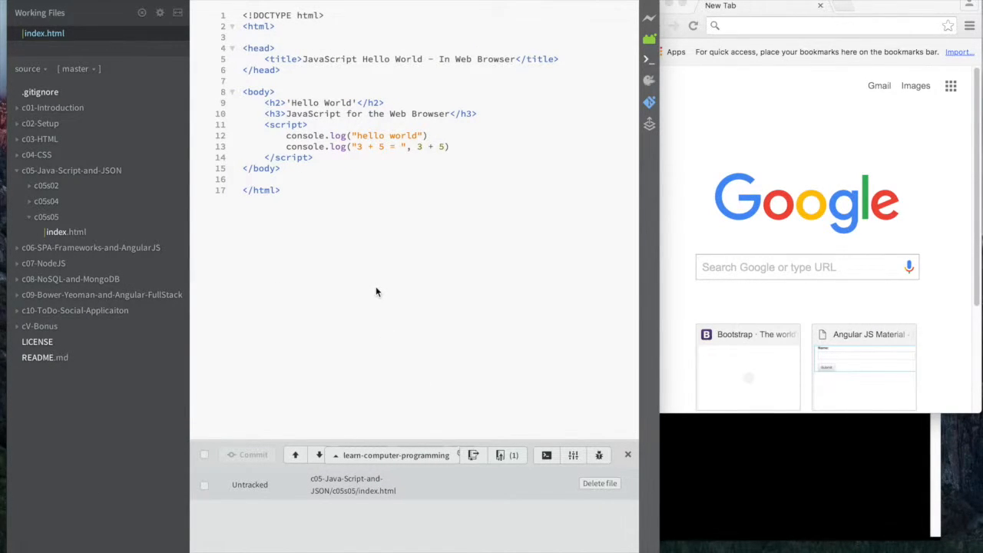
pyautogui.moveTo(319, 73)
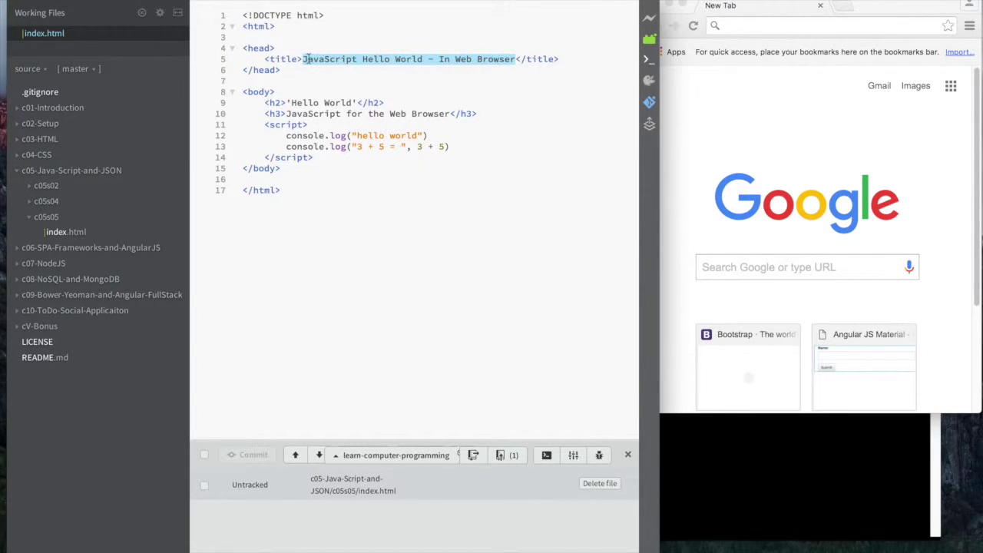
# - Live-preview index.html in Chrome, retype the W in 'Hello World', and point at the script tags
pyautogui.click(476, 113)
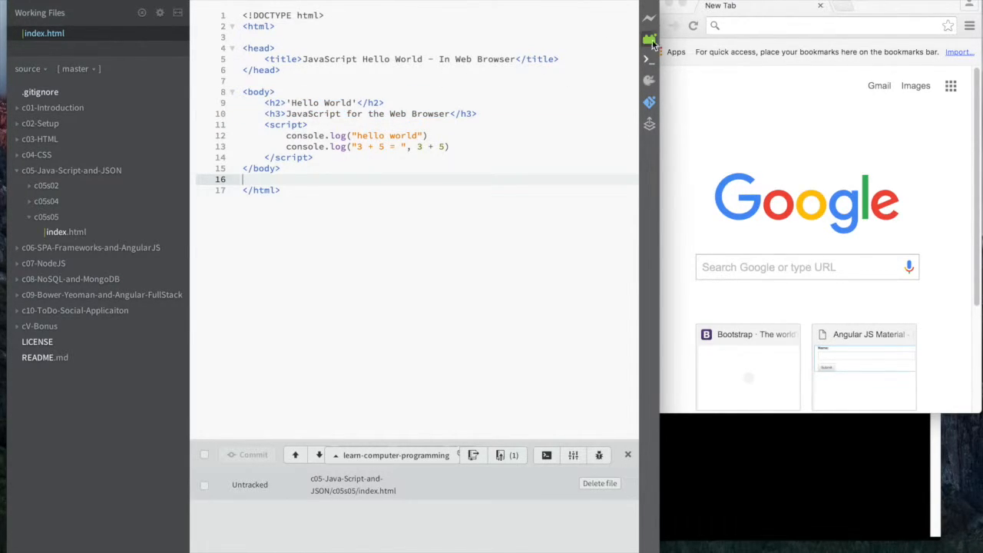
pyautogui.click(650, 36)
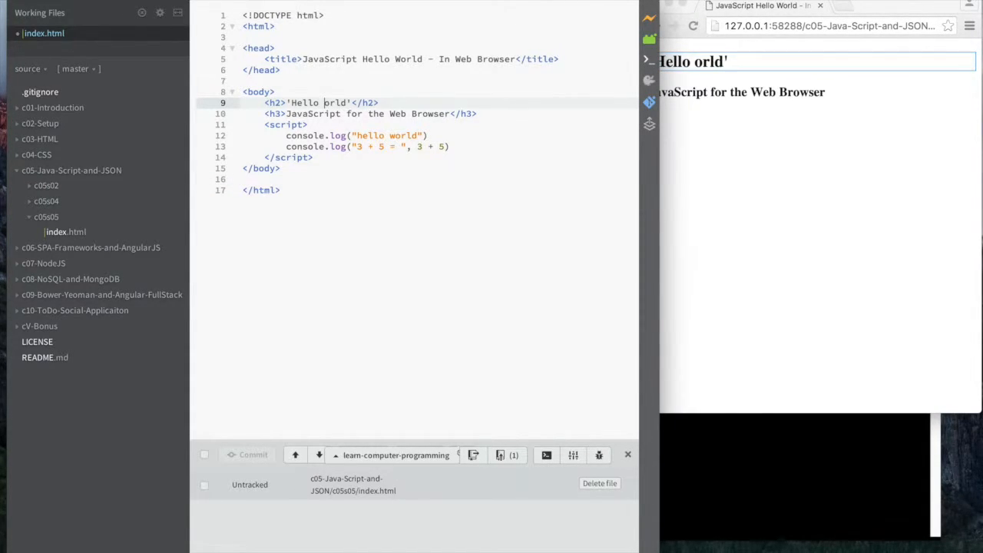
pyautogui.write('W')
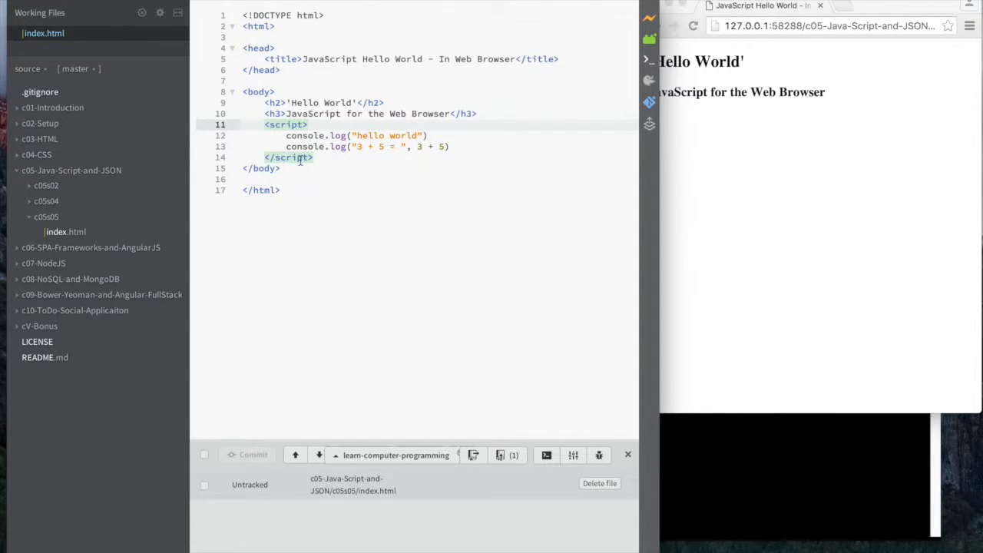
pyautogui.click(288, 158)
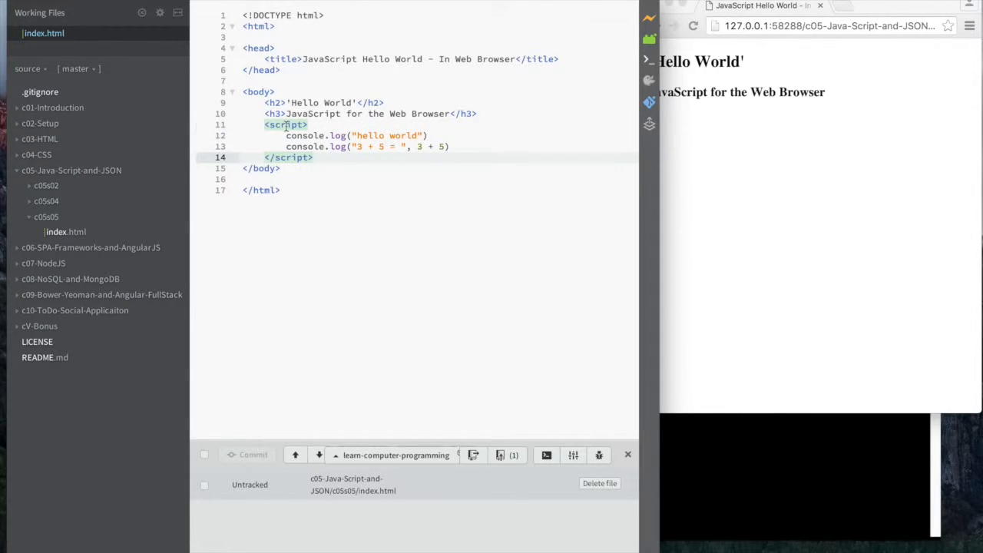
pyautogui.click(333, 157)
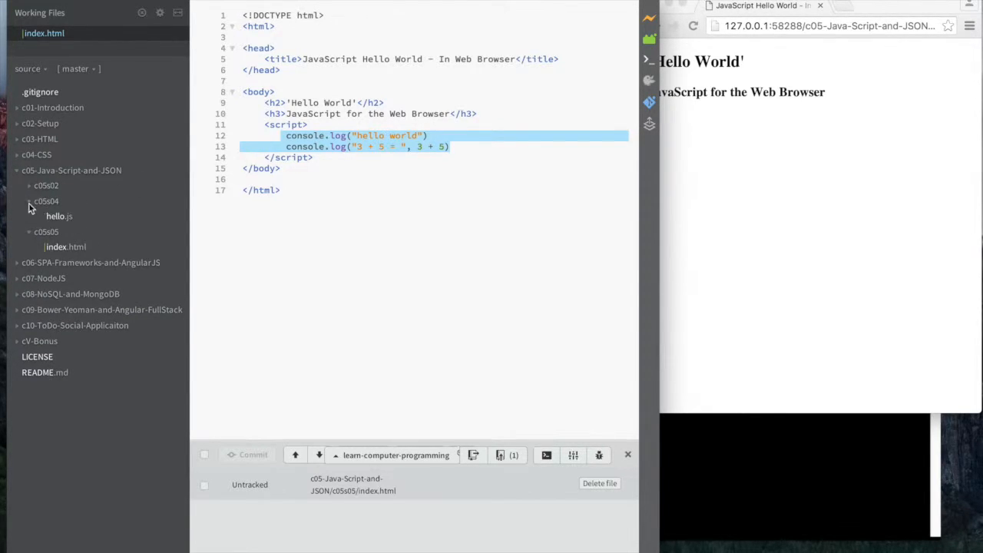
pyautogui.click(59, 216)
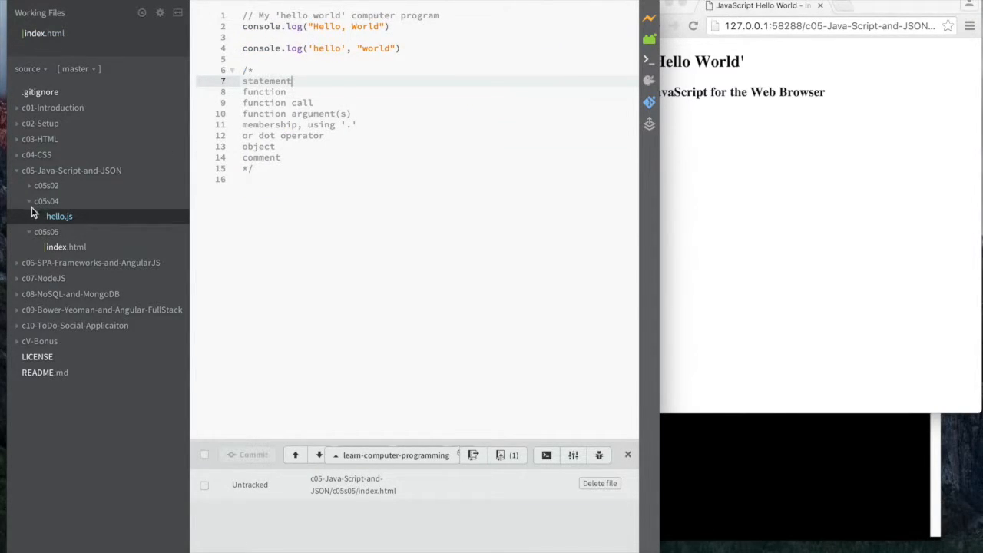
pyautogui.click(66, 231)
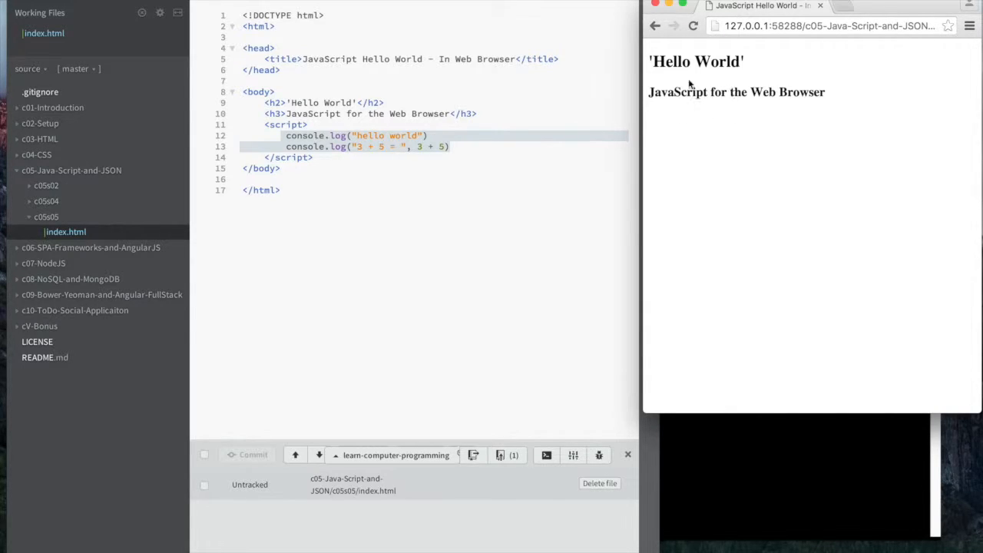
pyautogui.moveTo(707, 312)
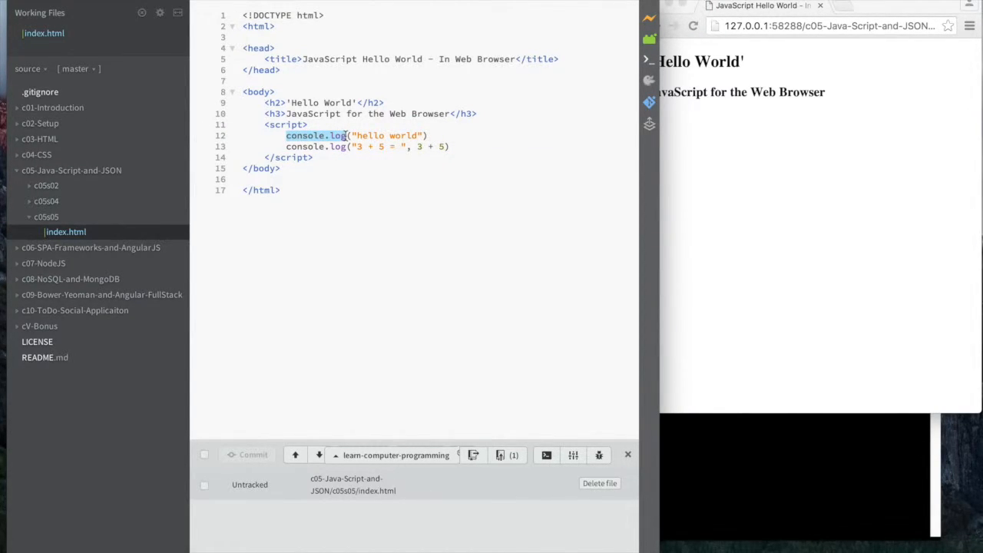
# - Change console.log to alert, then dismiss the 'hello world' and '3 + 5 = 35' alerts
pyautogui.write('alert("hello')
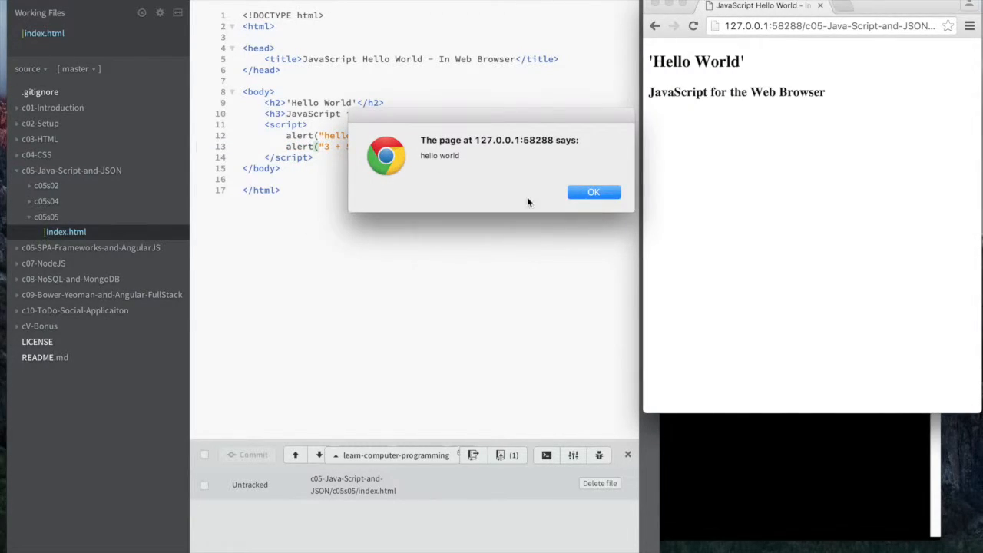
pyautogui.moveTo(415, 159)
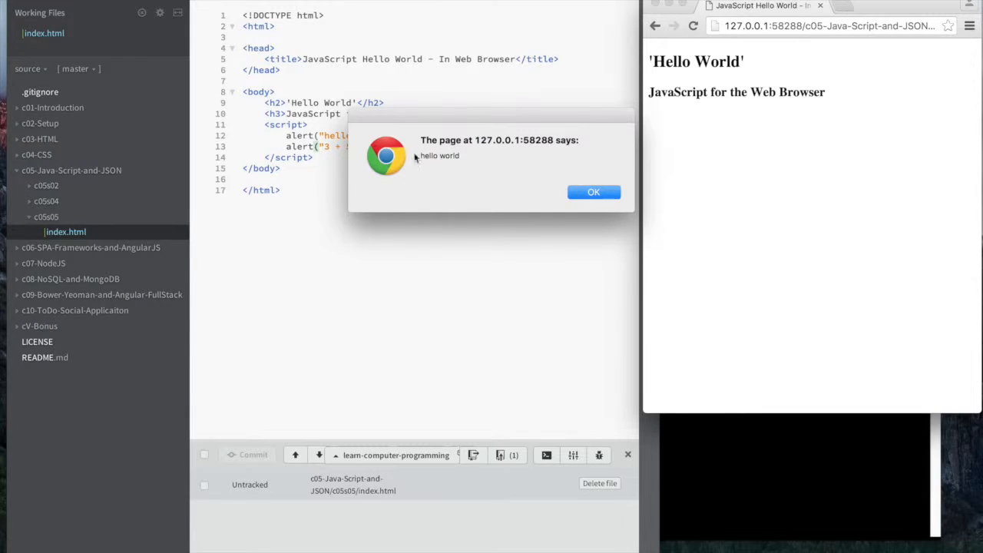
pyautogui.moveTo(561, 191)
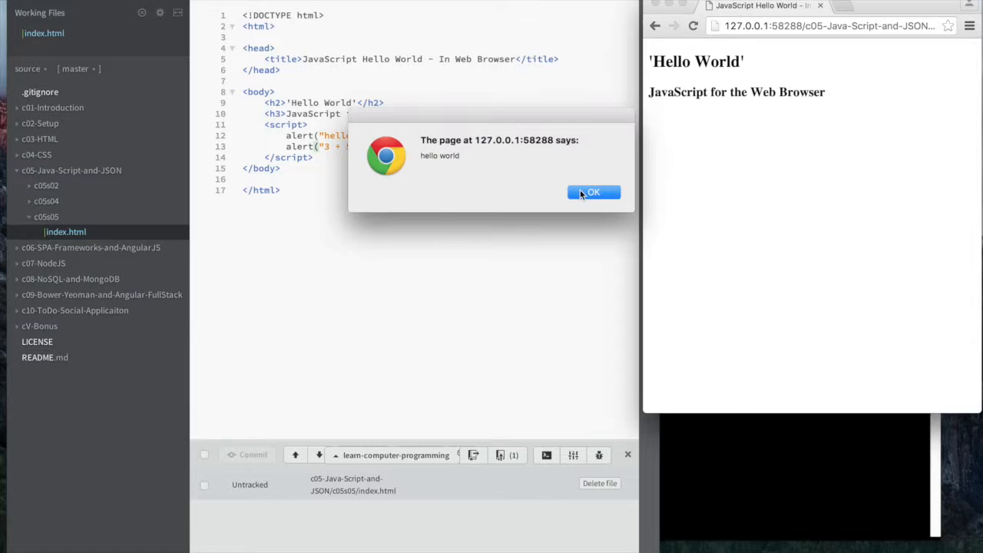
pyautogui.click(593, 192)
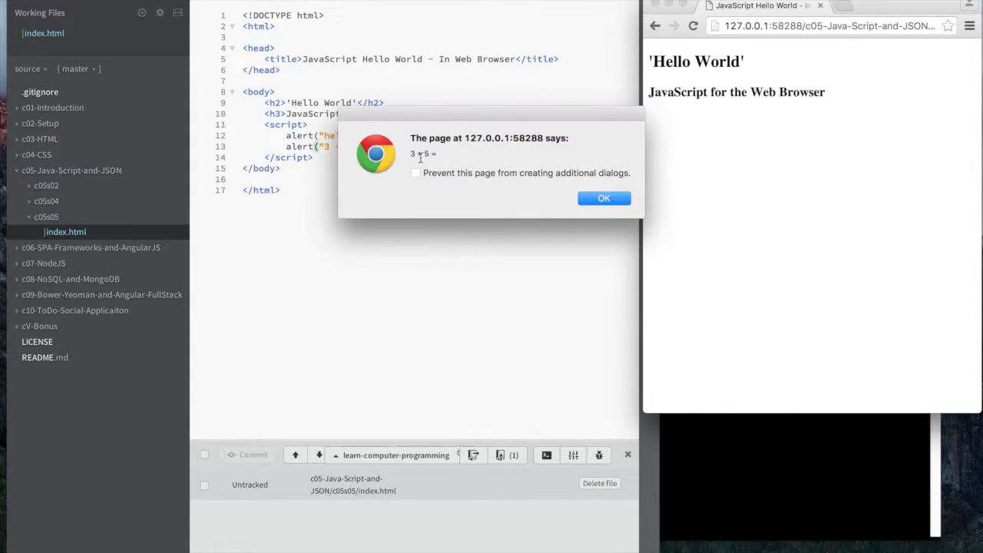
pyautogui.click(604, 198)
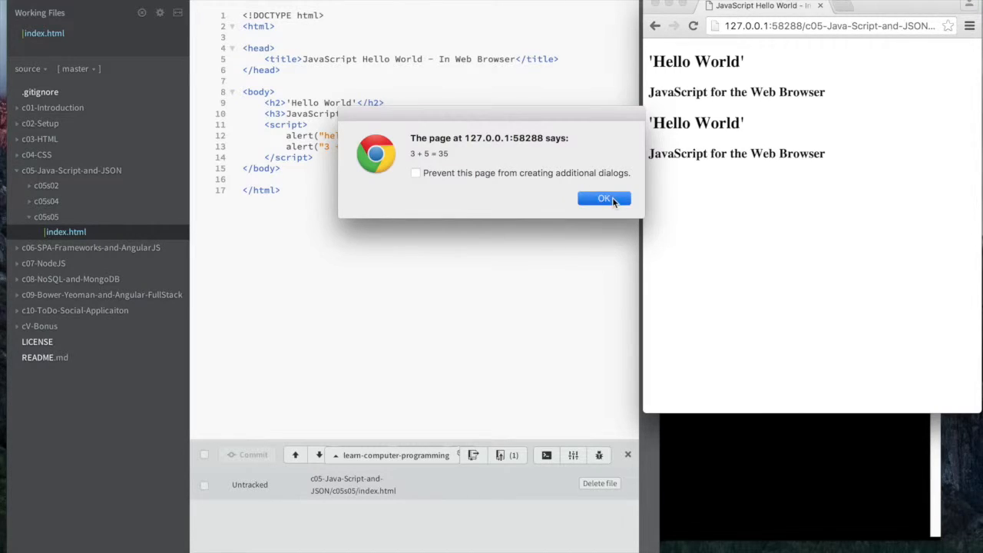
pyautogui.click(605, 198)
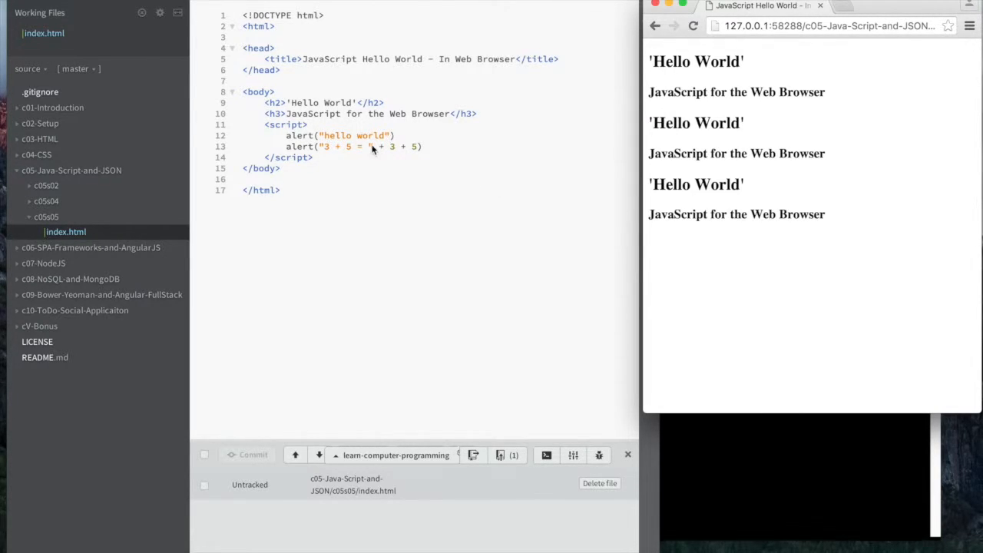
pyautogui.moveTo(361, 153)
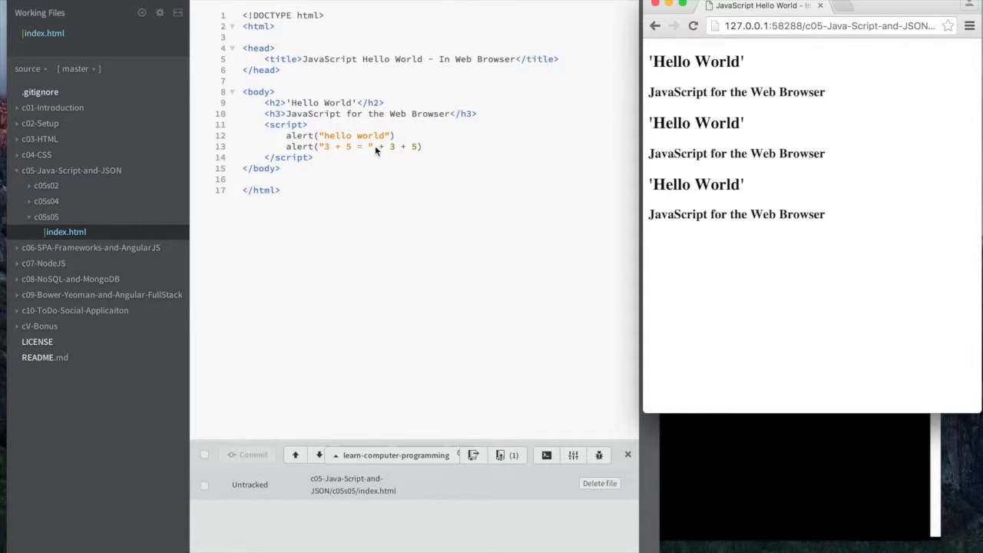
pyautogui.moveTo(397, 151)
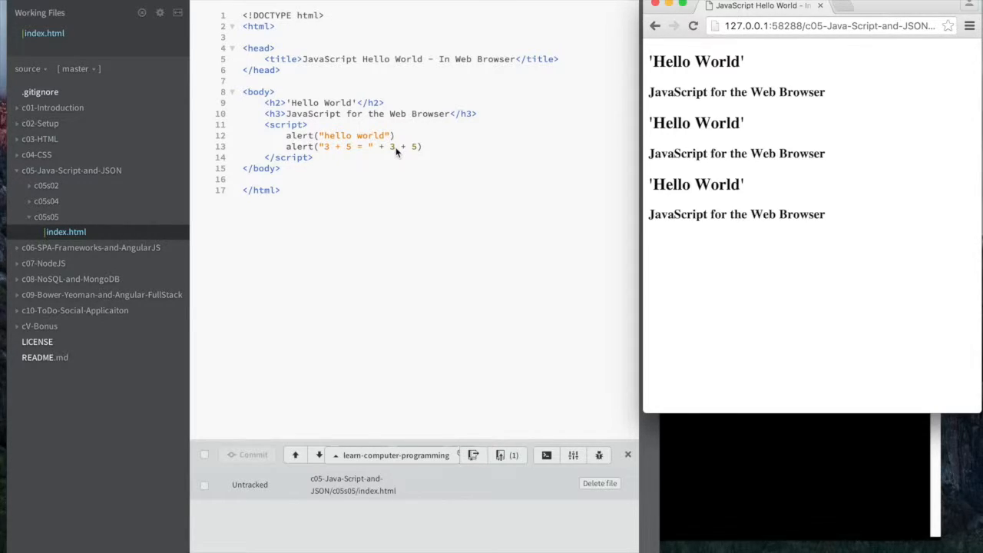
pyautogui.moveTo(386, 152)
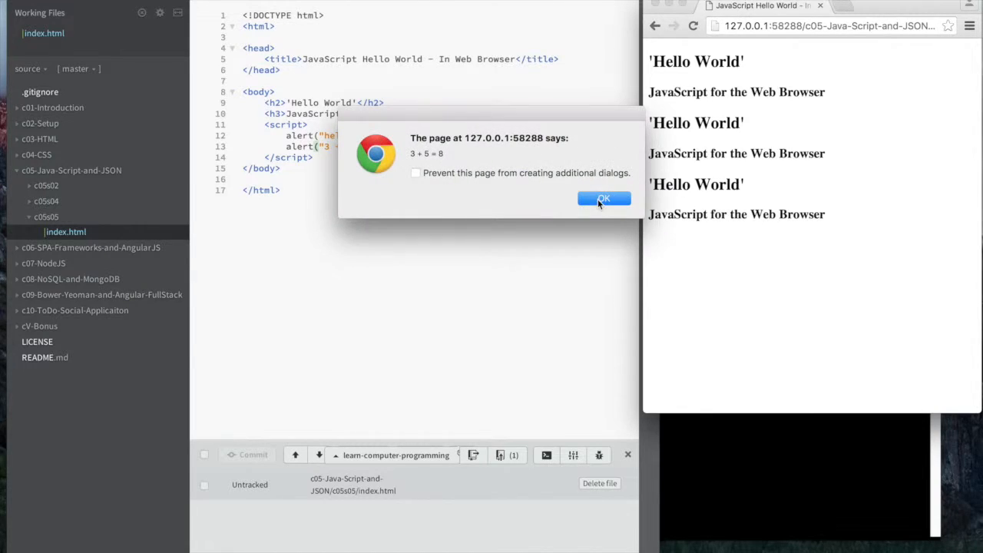
# - Dismiss the '3 + 5 = 8' alert and select 'hello' and the '3 + 5 =' label in the alert calls
pyautogui.click(604, 199)
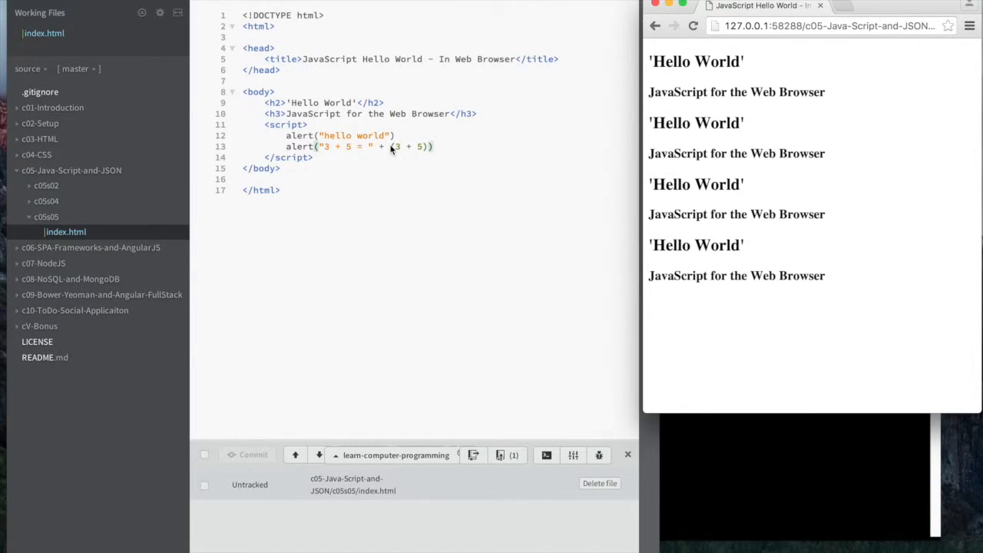
pyautogui.moveTo(414, 156)
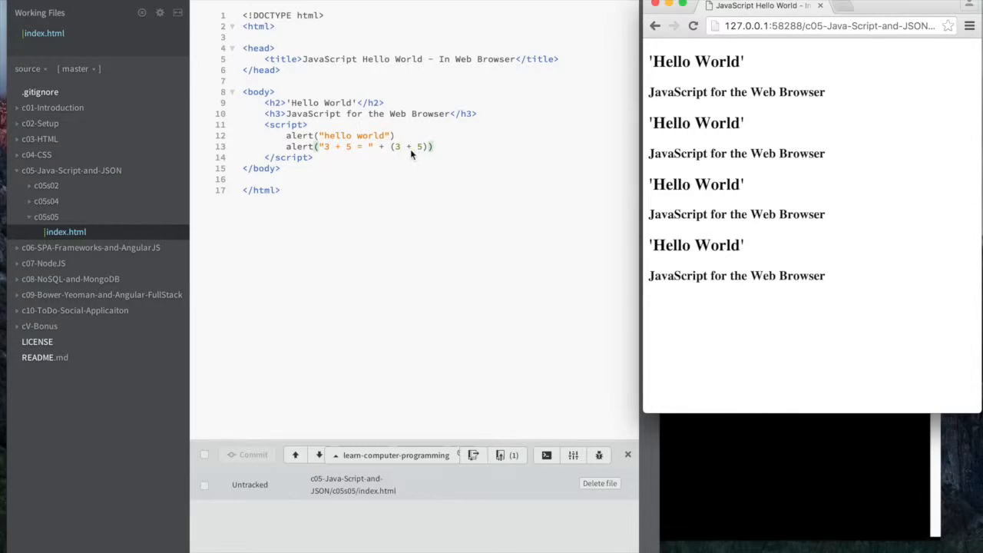
pyautogui.moveTo(363, 153)
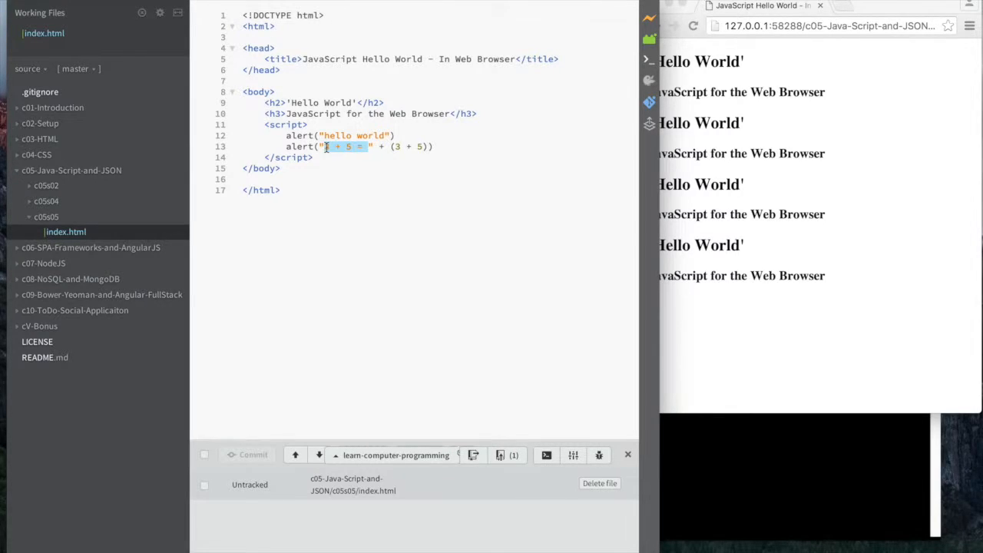
pyautogui.click(325, 135)
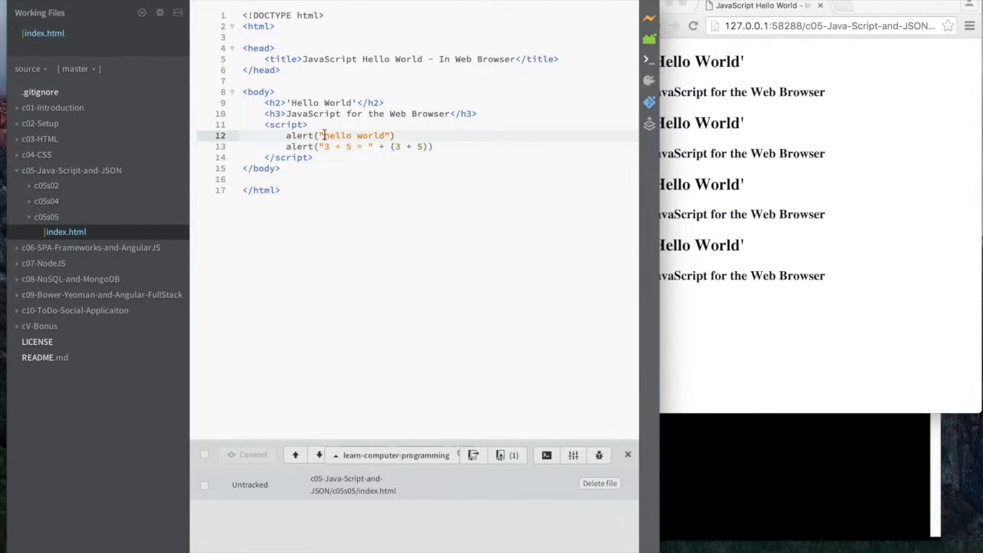
pyautogui.doubleClick(353, 135)
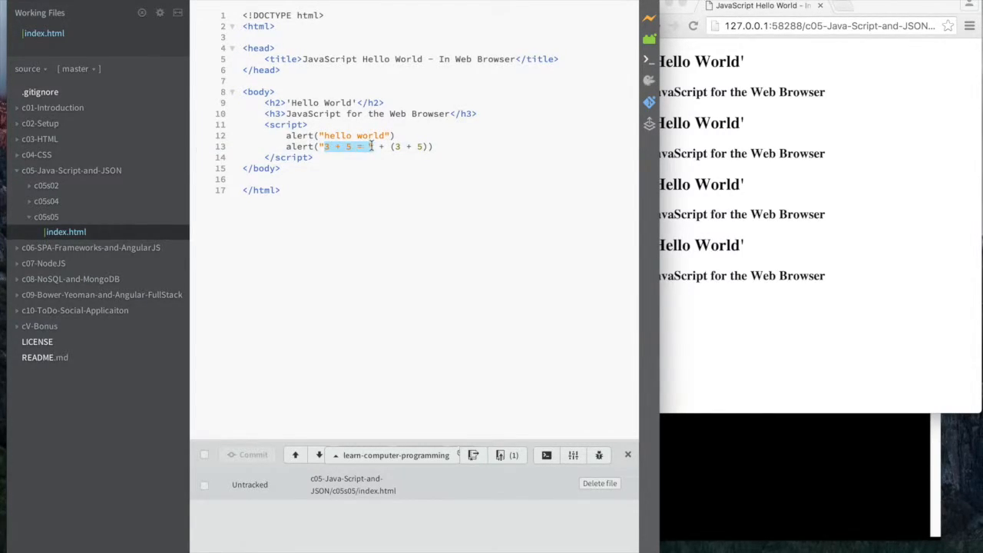
pyautogui.click(369, 147)
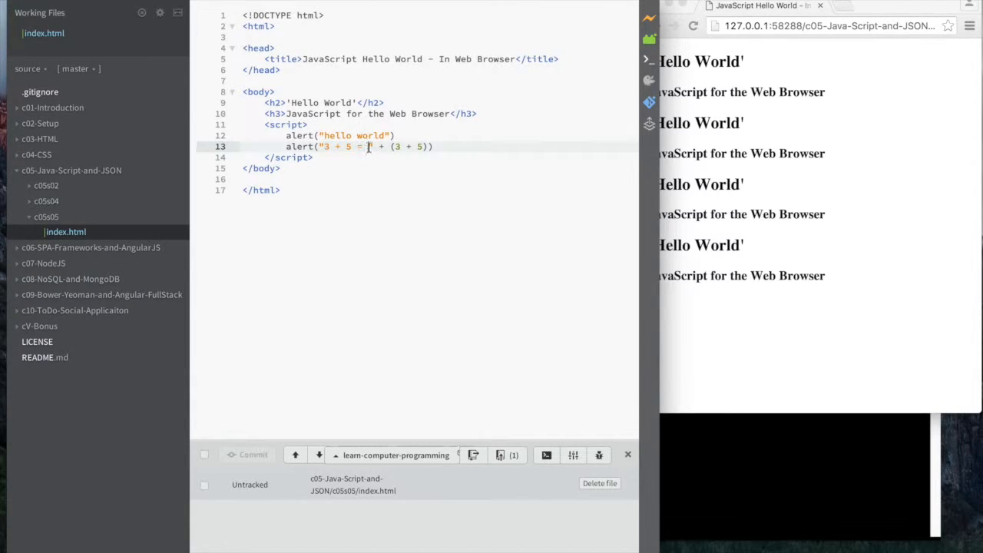
pyautogui.moveTo(324, 146); pyautogui.dragTo(370, 147)
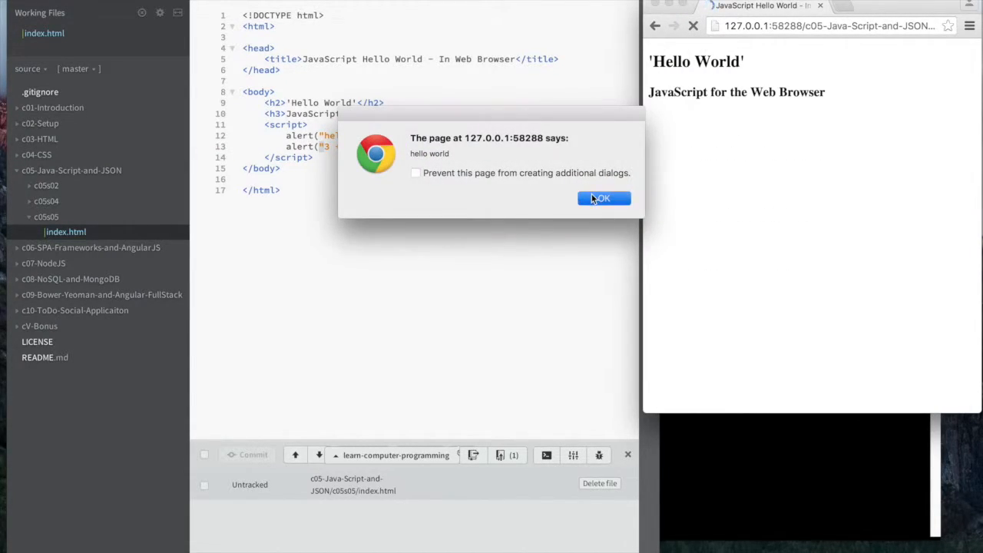
# - Dismiss the 'hello world' alert in the Chrome preview
pyautogui.click(604, 199)
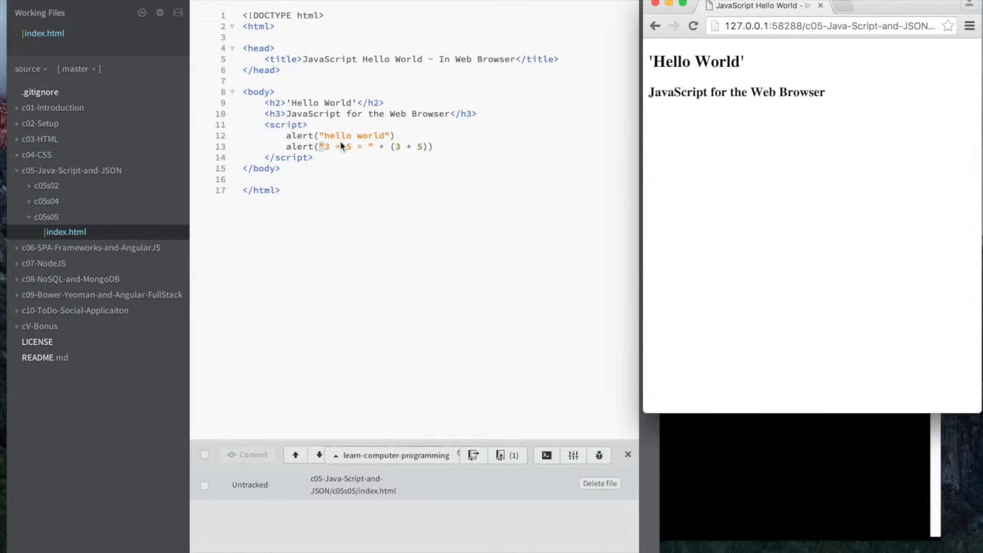
pyautogui.moveTo(344, 150)
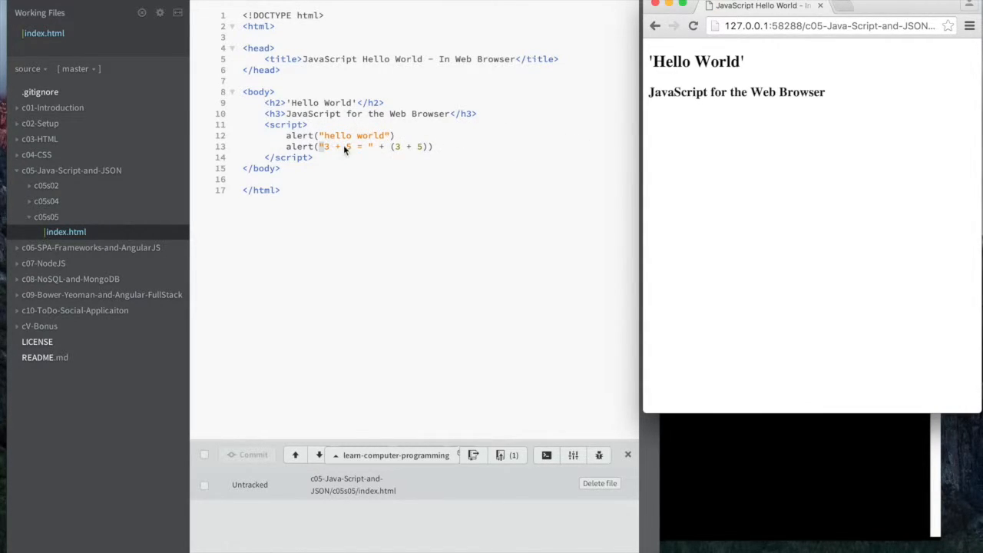
pyautogui.moveTo(763, 190)
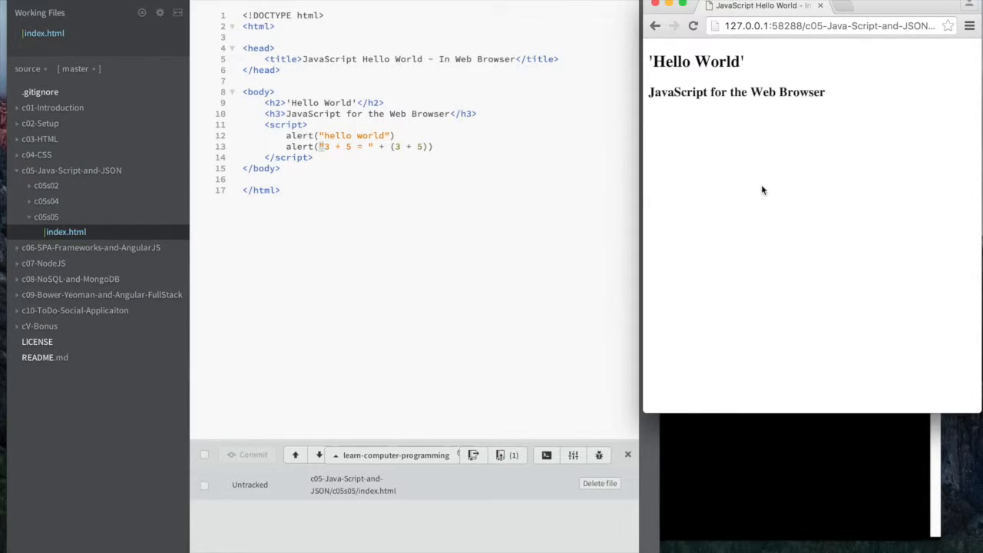
pyautogui.moveTo(300, 145)
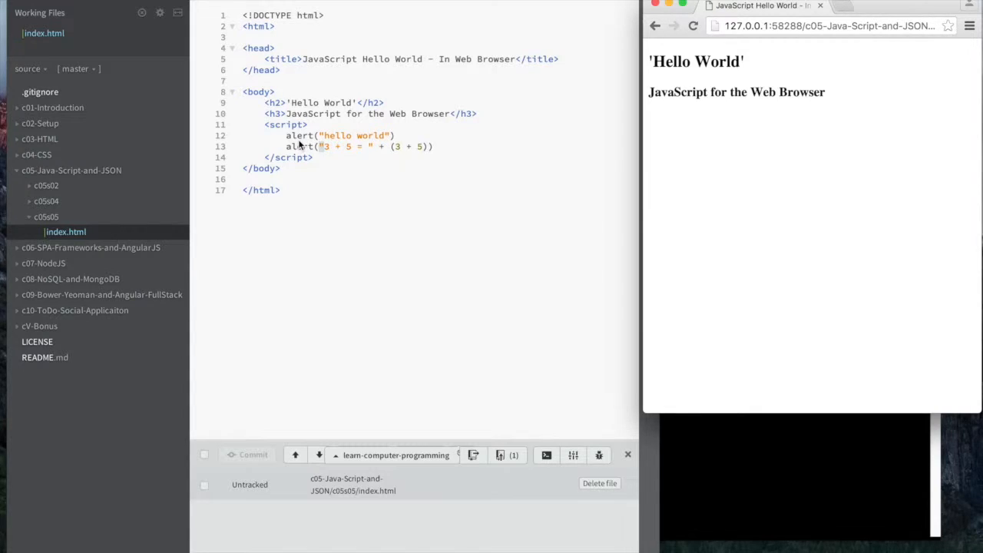
pyautogui.moveTo(449, 133)
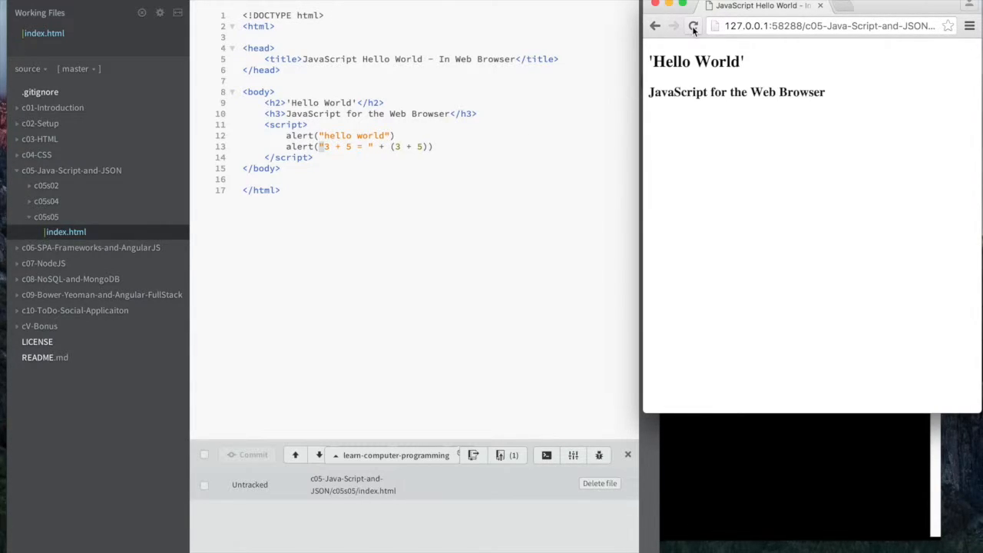
pyautogui.moveTo(693, 25)
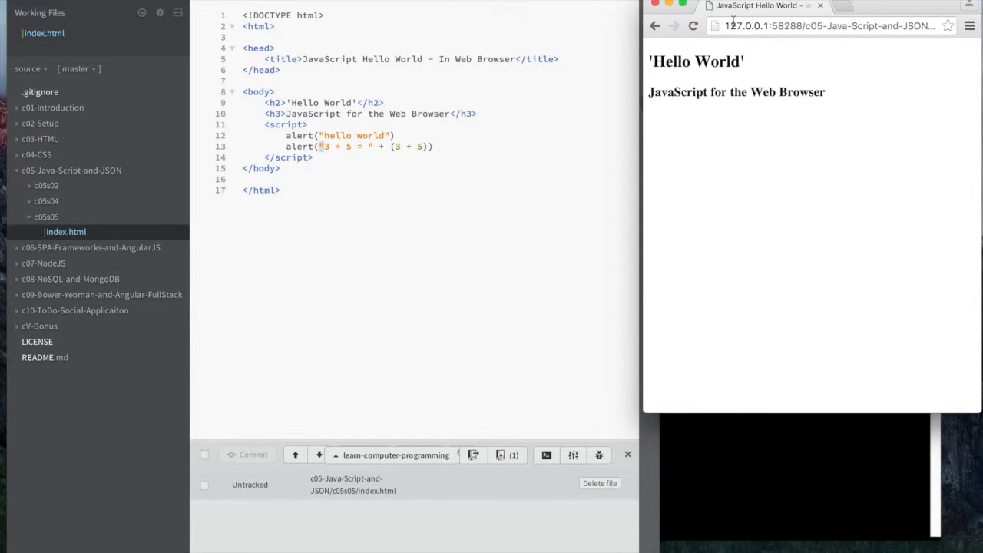
# - Select the full local index.html URL in Chrome's address bar
pyautogui.click(829, 25)
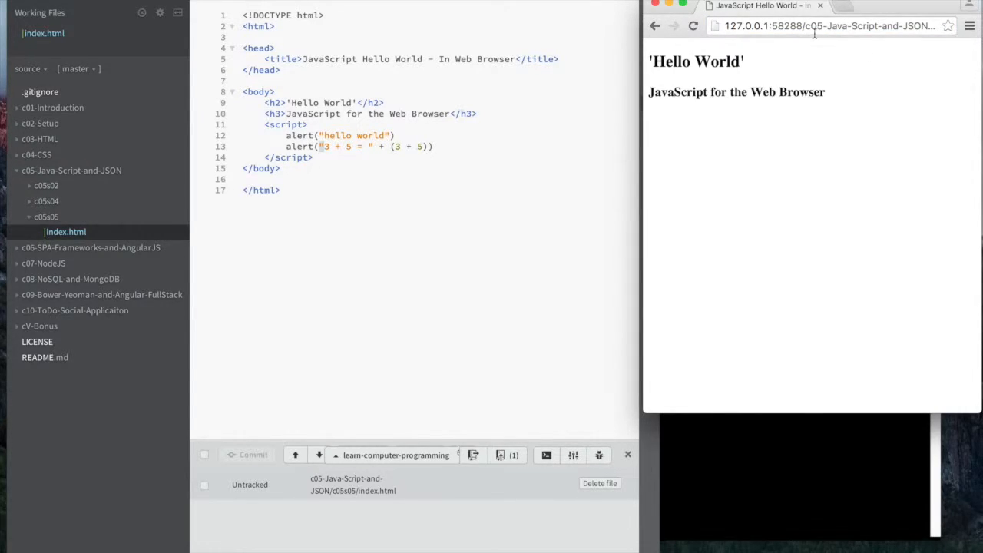
pyautogui.moveTo(780, 40)
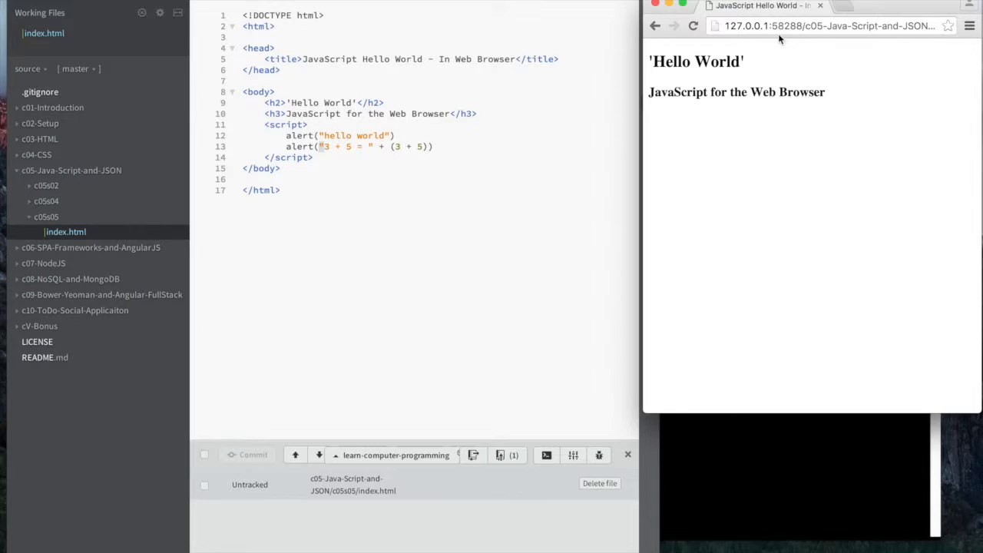
pyautogui.click(830, 25)
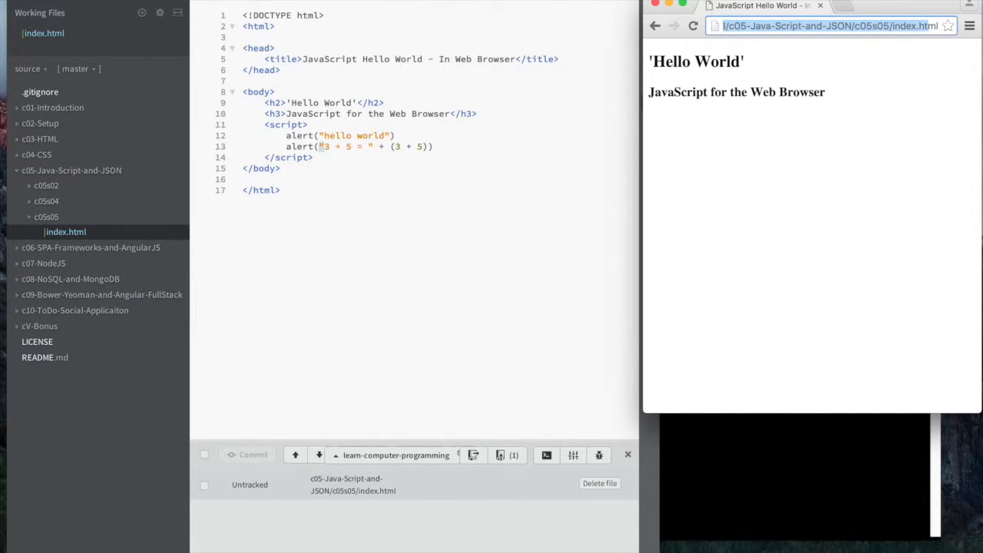
pyautogui.moveTo(736, 224)
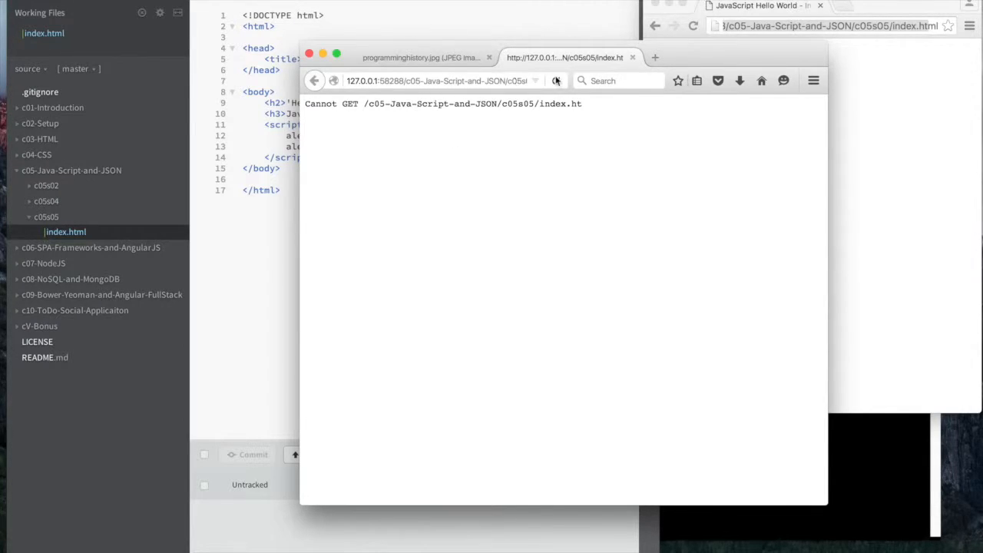
# - Return to Chrome and open the JavaScript Console beneath the Hello World page
pyautogui.click(438, 80)
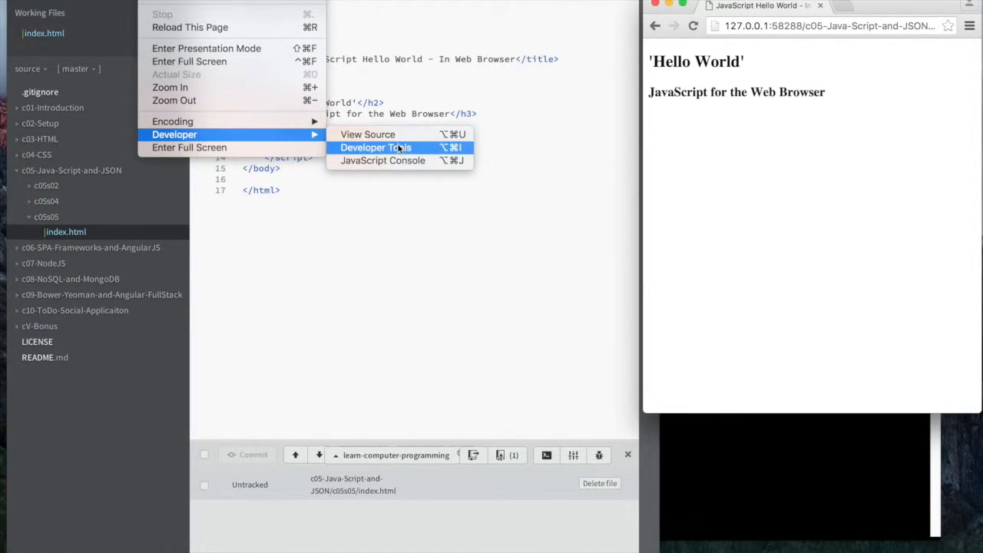
pyautogui.moveTo(382, 161)
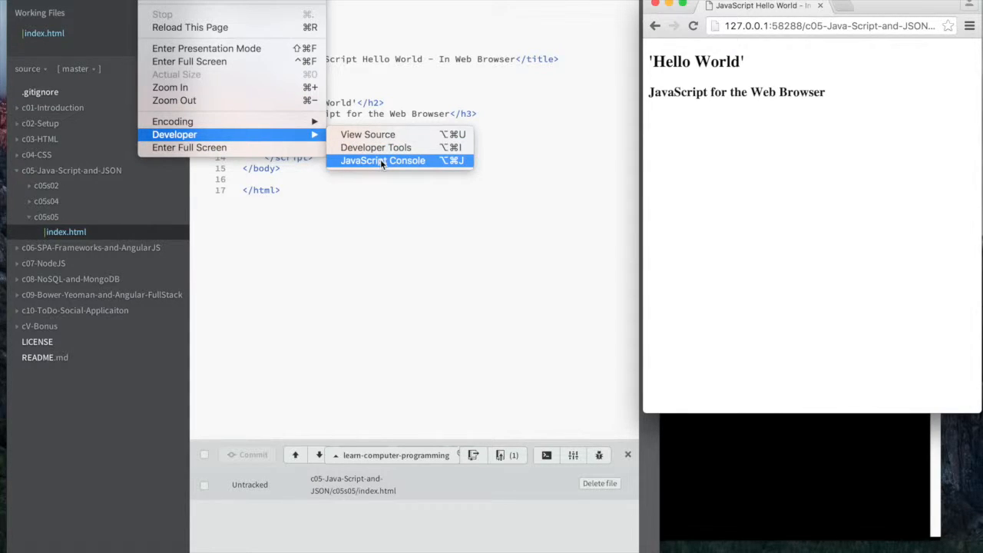
pyautogui.click(383, 160)
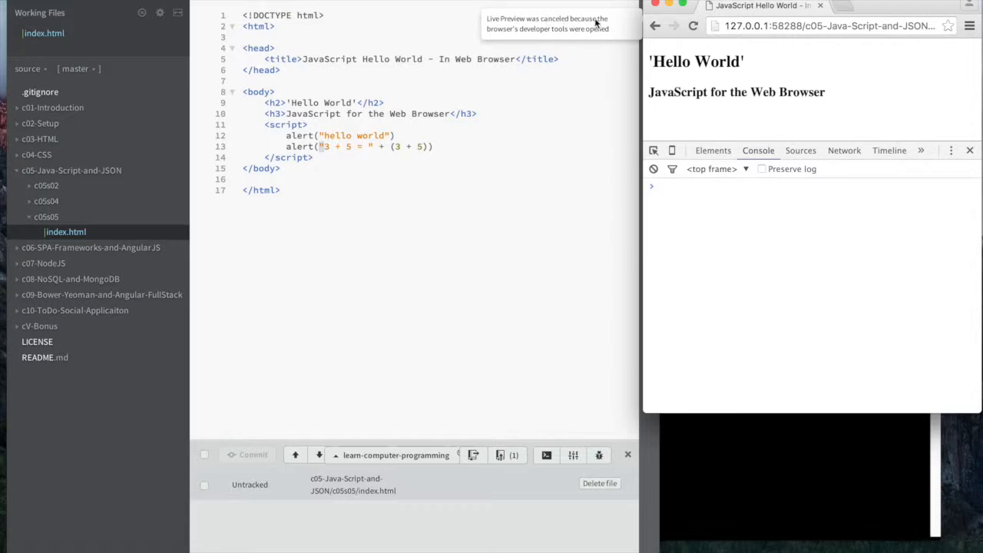
pyautogui.moveTo(589, 47)
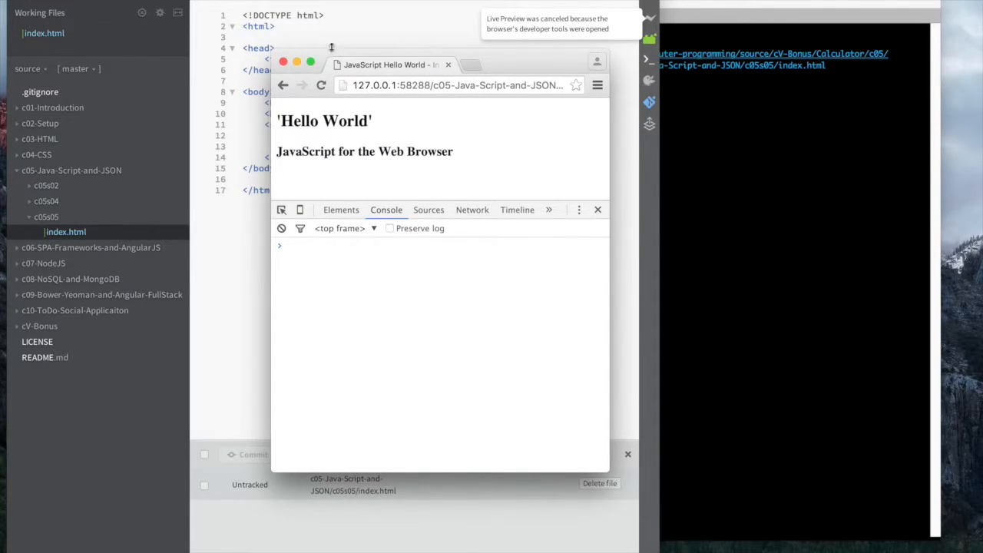
pyautogui.moveTo(323, 282)
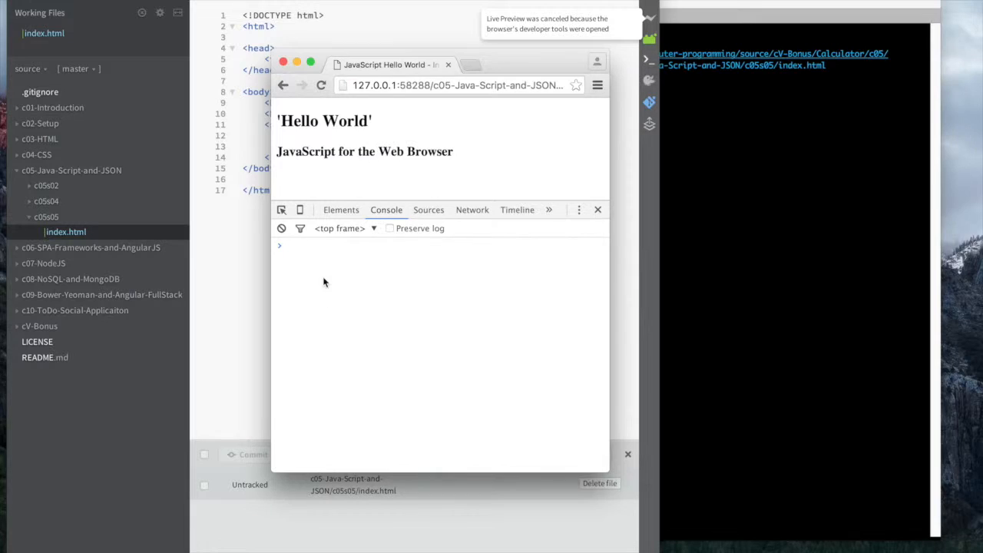
pyautogui.moveTo(609, 472)
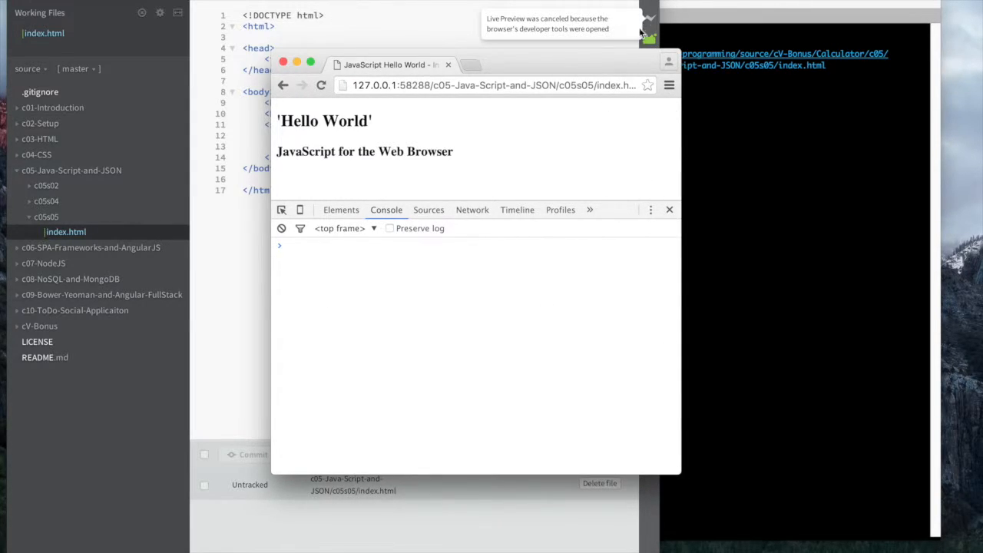
pyautogui.moveTo(354, 266)
pyautogui.write('console.log')
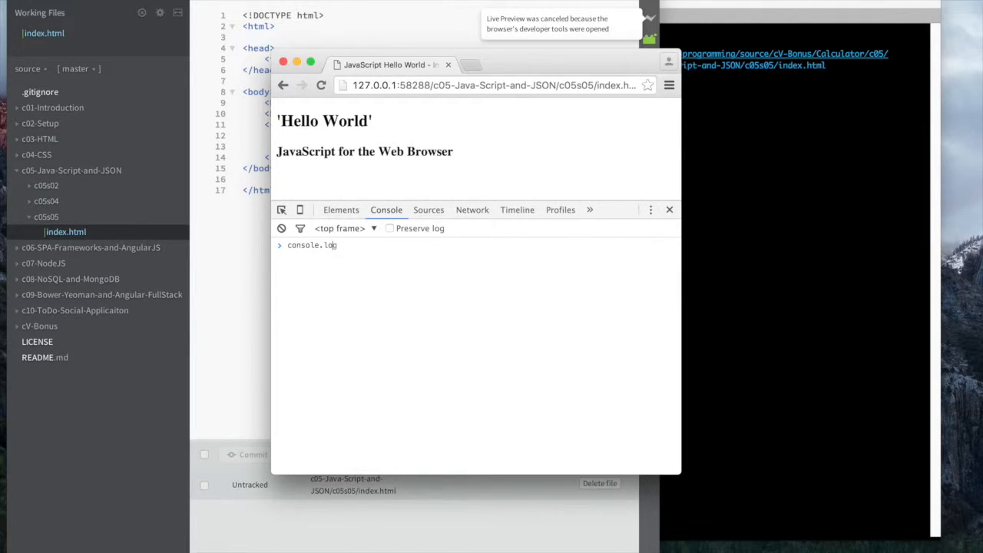
# - In the console, run console.log("hello World") and evaluate 3 + 5 to get 8
pyautogui.write('("hell')
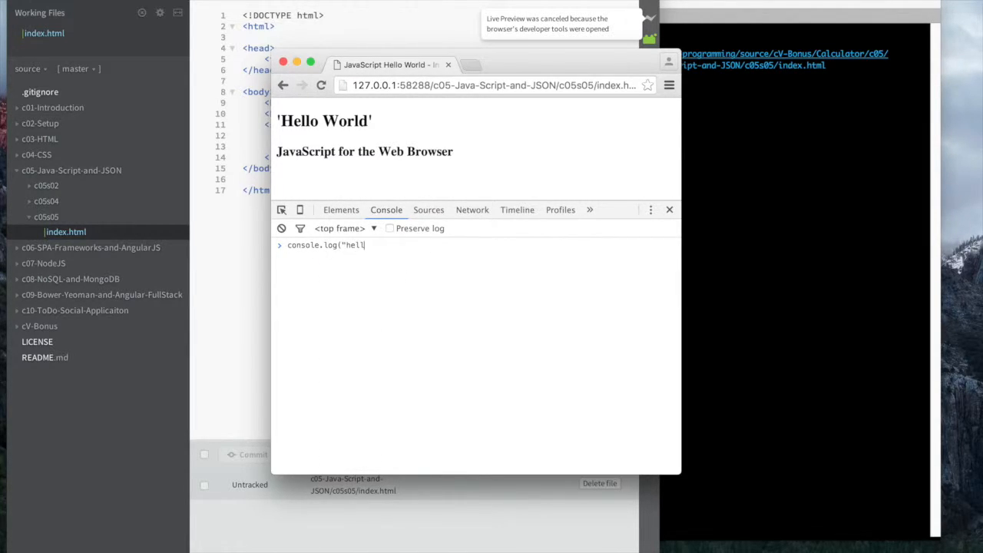
pyautogui.write('o World"')
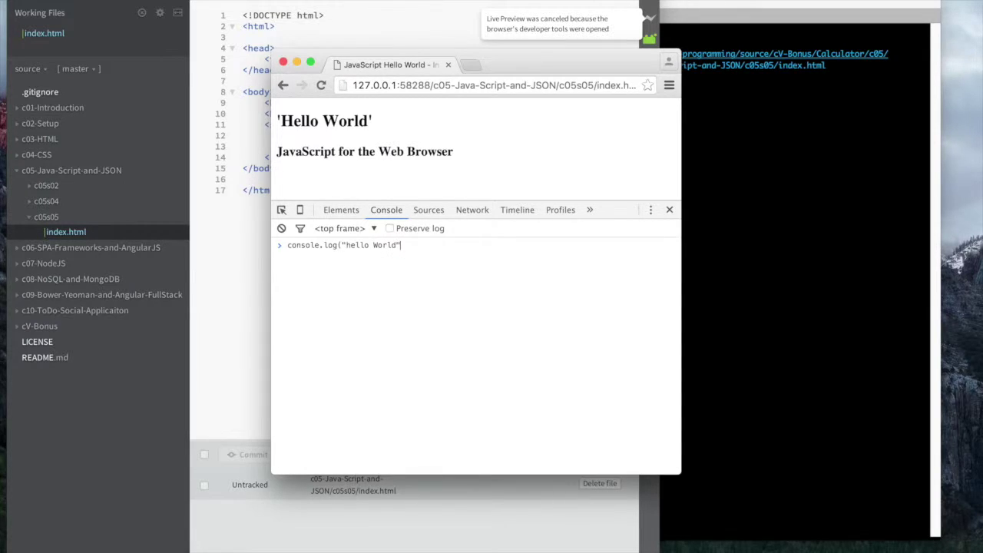
pyautogui.press('Return')
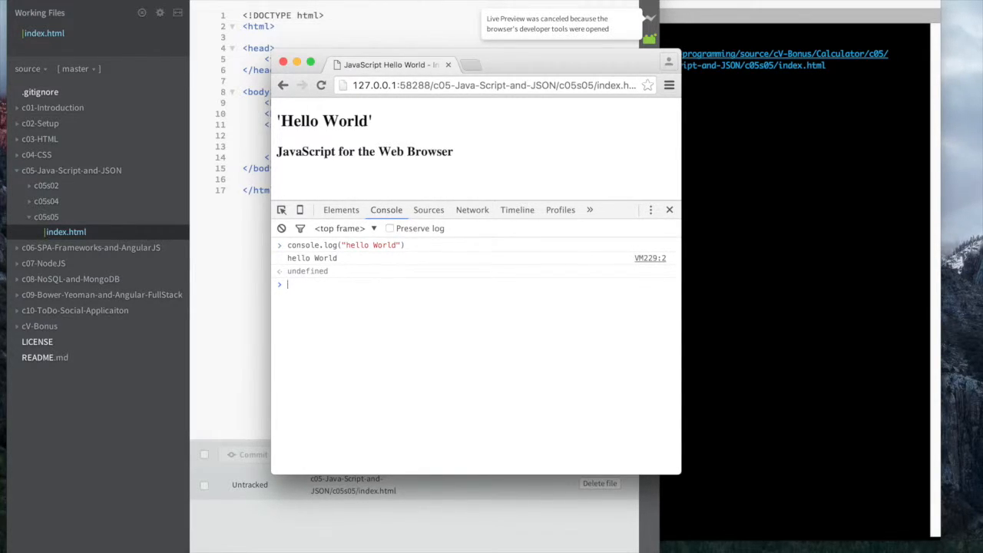
pyautogui.write('3 + 5')
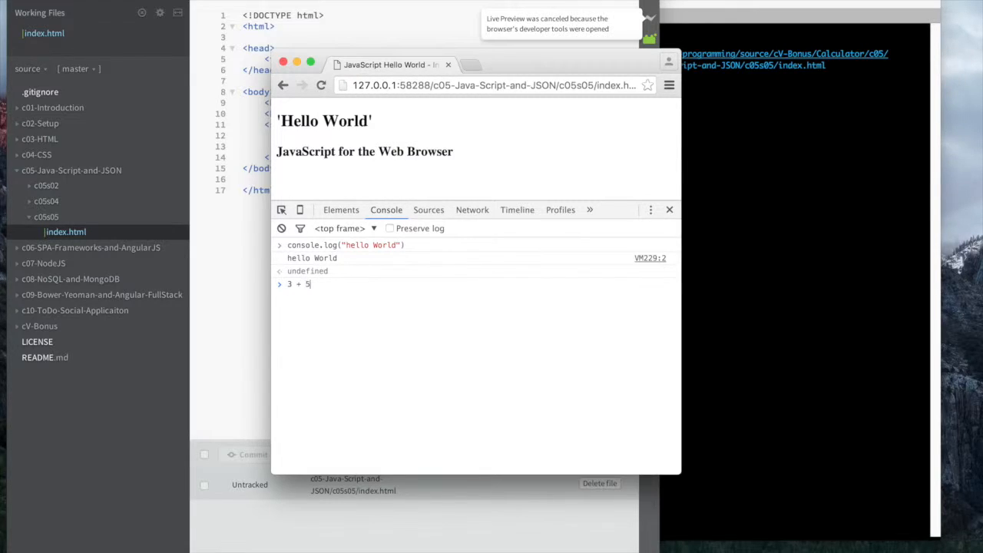
pyautogui.press('Return')
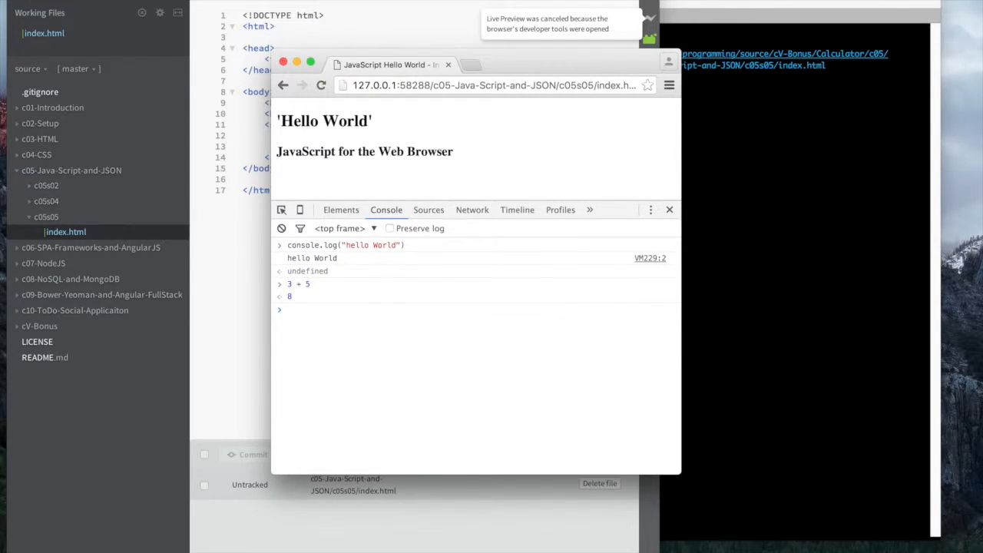
pyautogui.moveTo(679, 128)
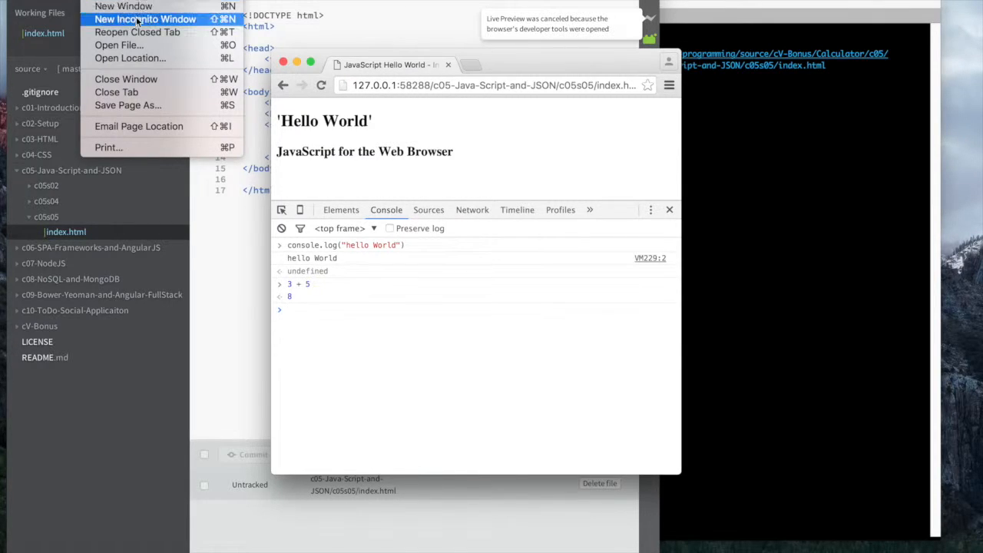
# - Open index.html from the Xiliax project folder and dismiss the 'hello world' and '3 + 5 = 8' alerts
pyautogui.click(120, 45)
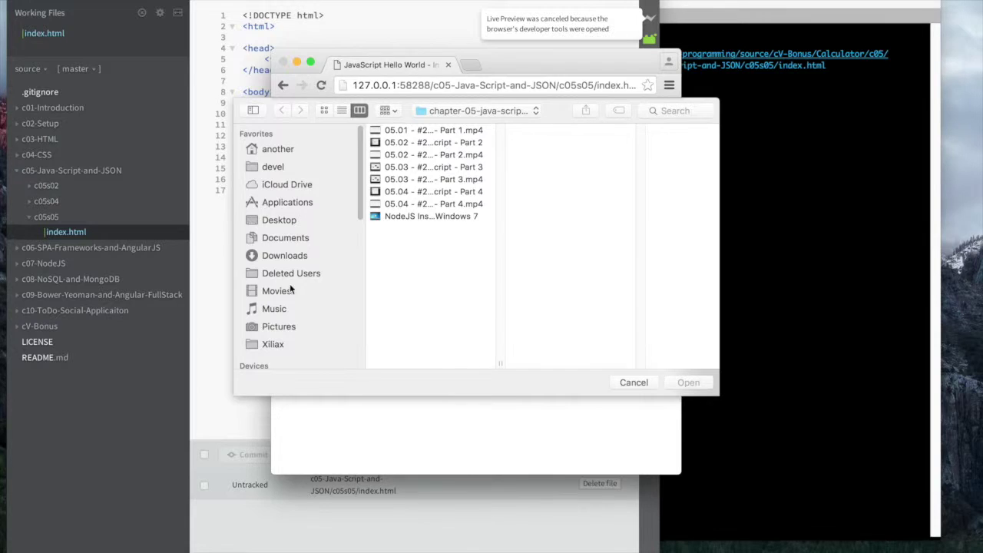
pyautogui.click(273, 344)
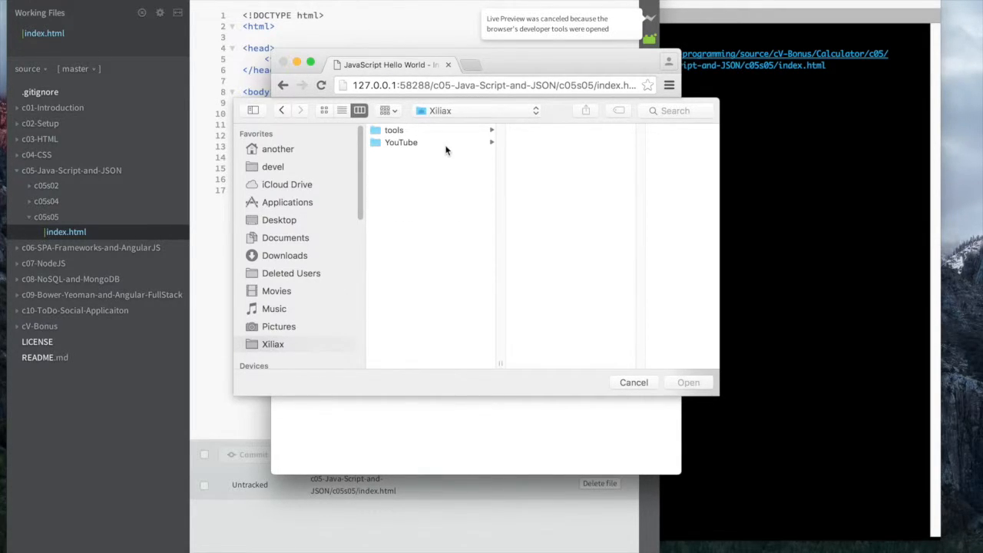
pyautogui.click(506, 130)
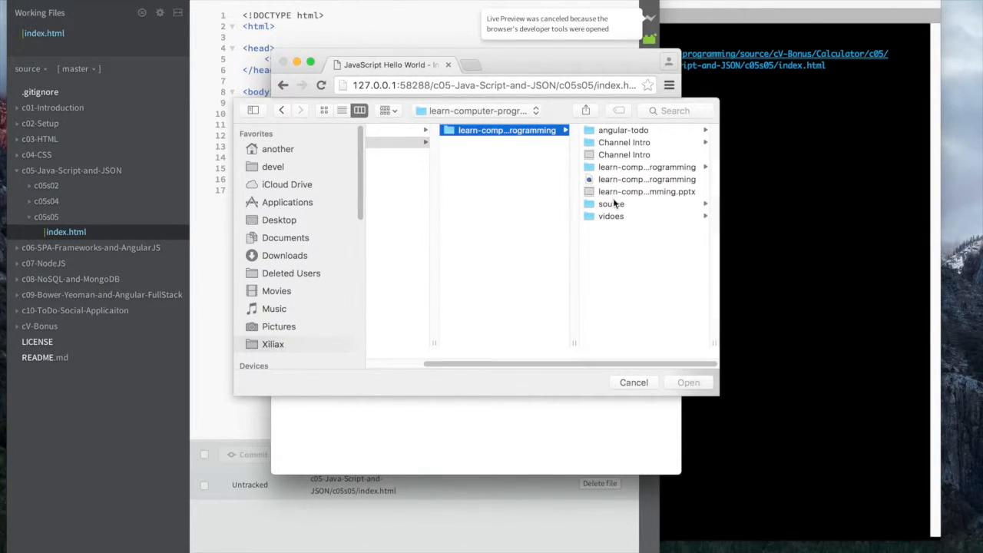
pyautogui.click(611, 203)
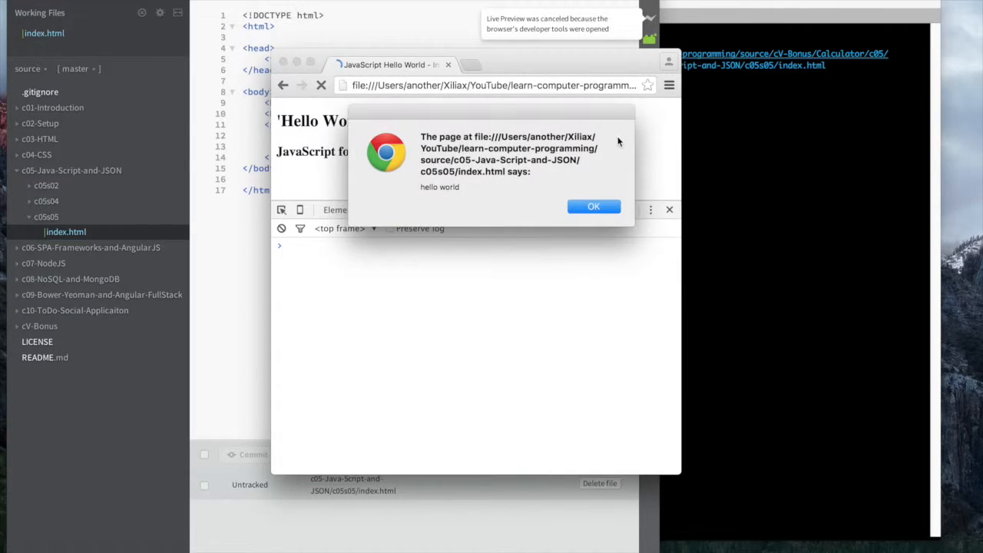
pyautogui.click(593, 206)
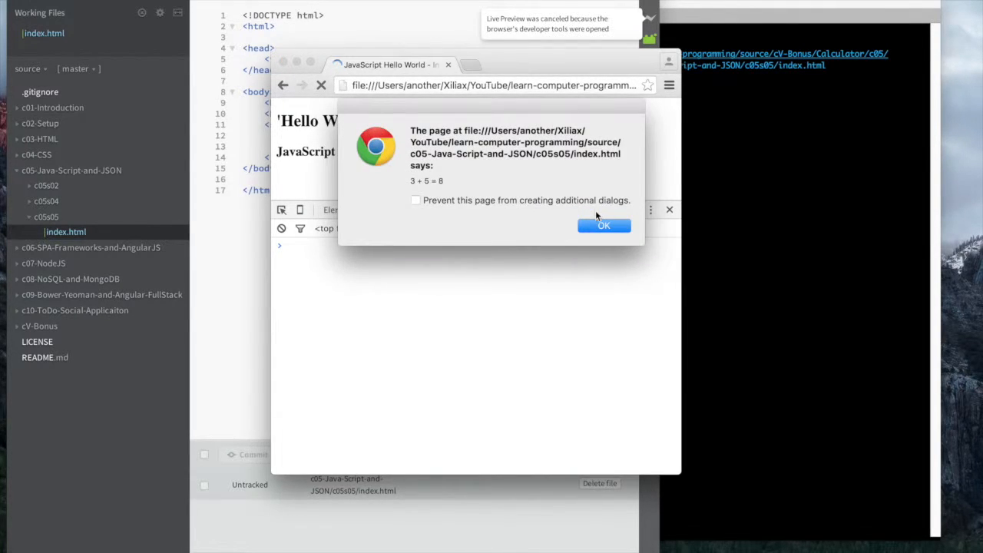
pyautogui.click(604, 225)
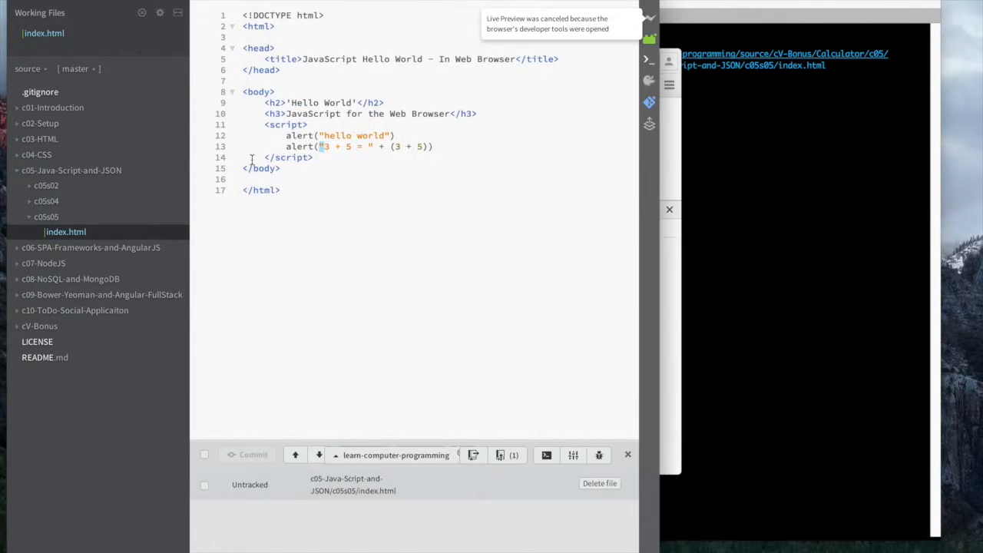
# - Switch alert back to console.log, reload, and show 'hello world' and '3 + 5 = 8' in the console
pyautogui.doubleClick(299, 135)
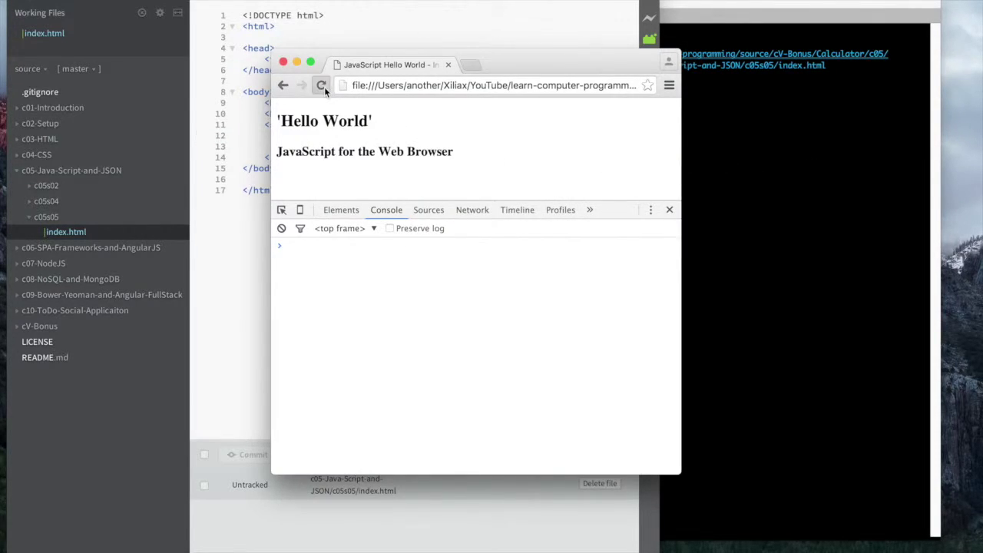
pyautogui.click(321, 85)
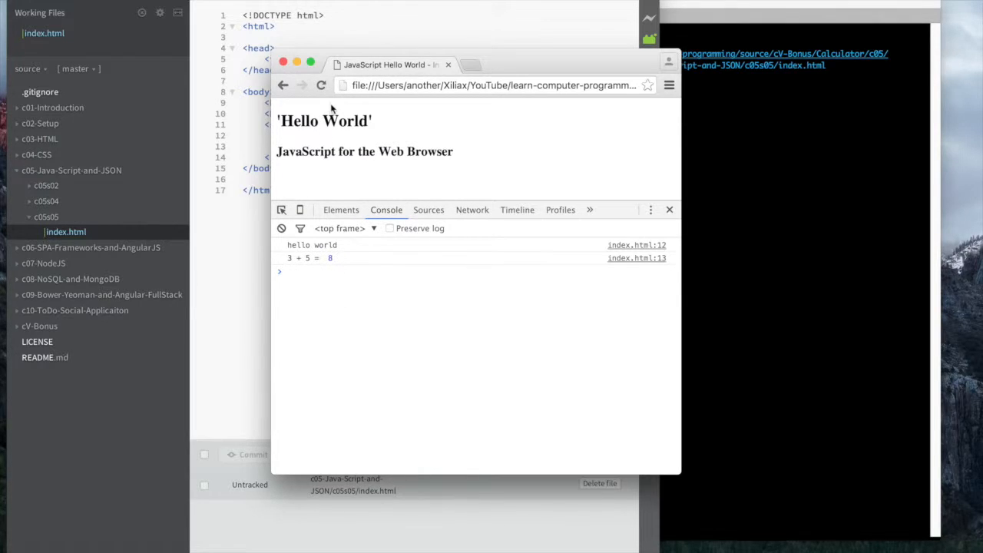
pyautogui.moveTo(334, 275)
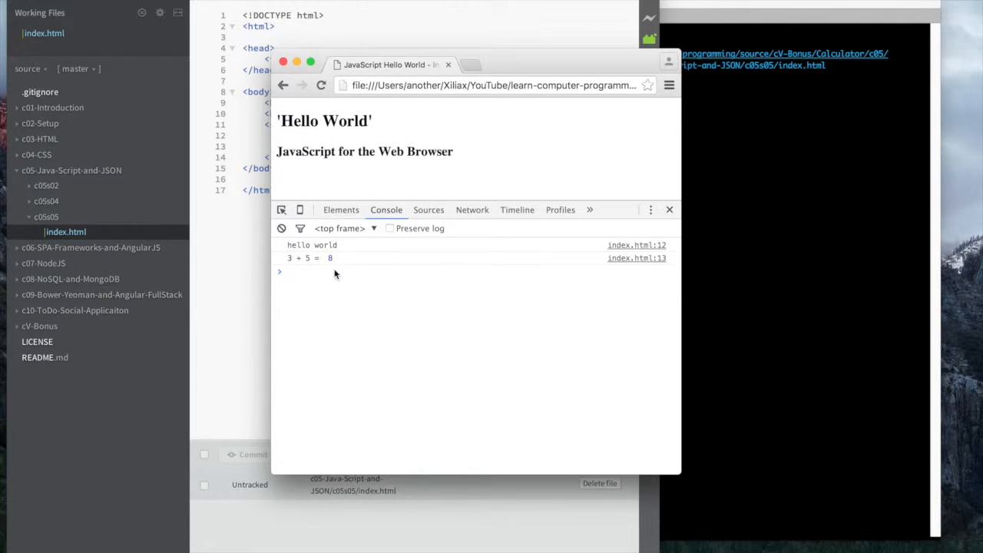
pyautogui.moveTo(252, 196)
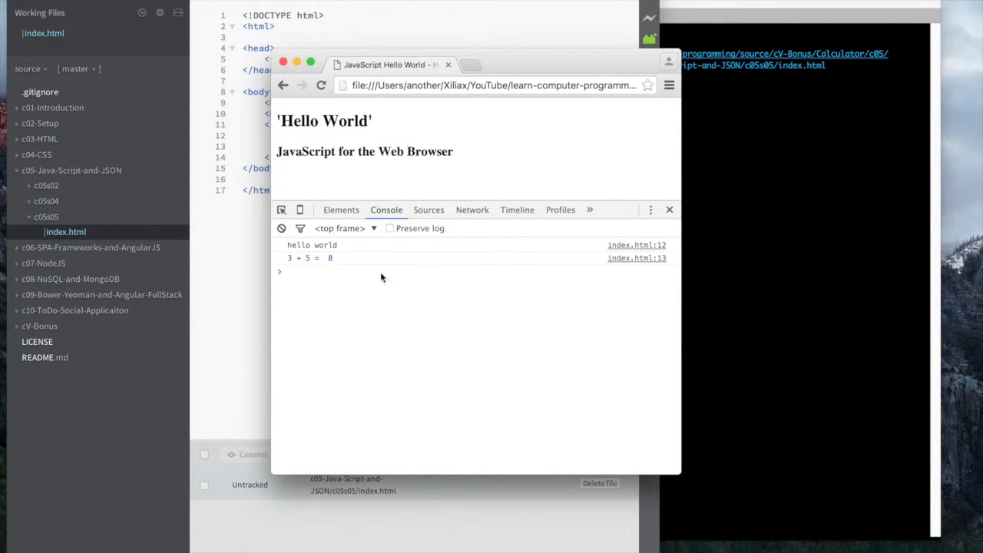
pyautogui.click(670, 209)
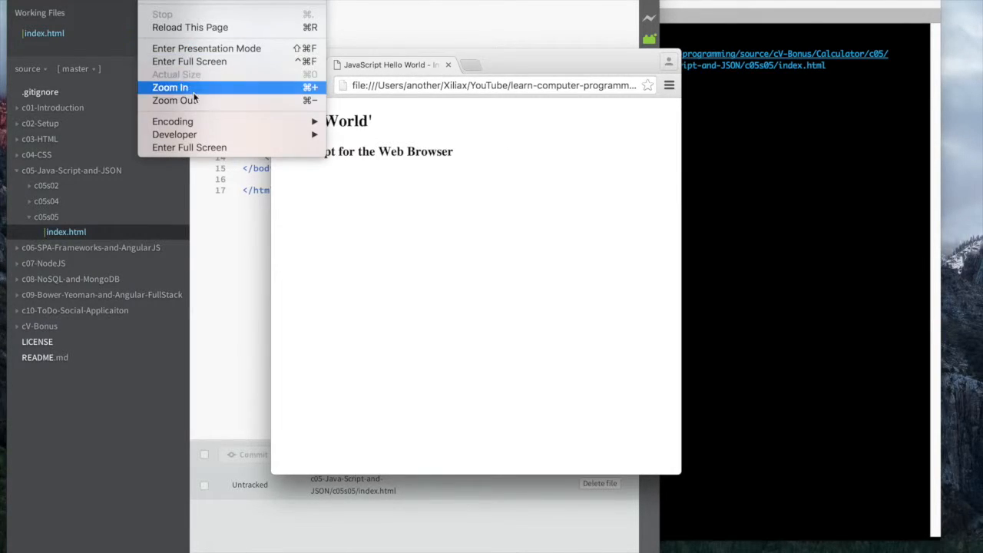
pyautogui.moveTo(174, 135)
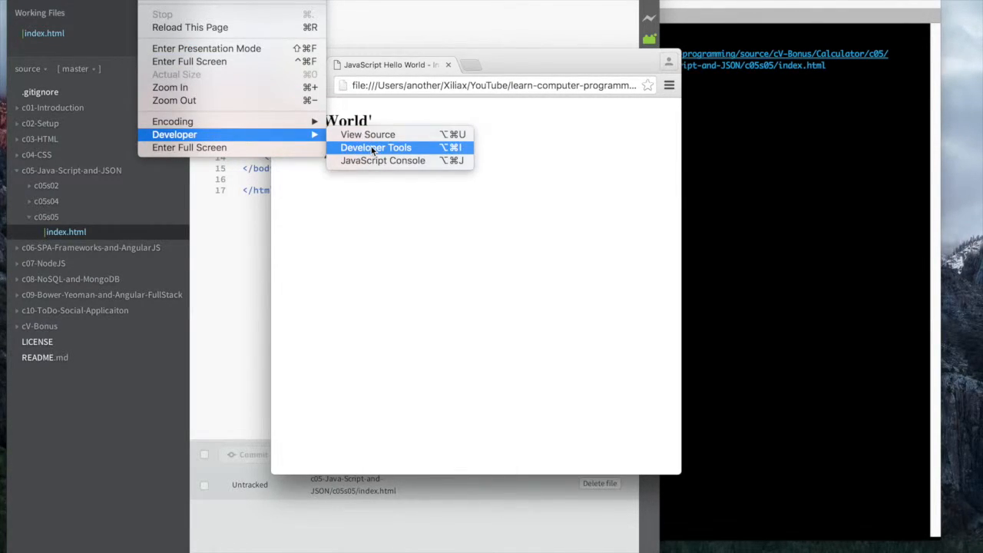
pyautogui.click(376, 147)
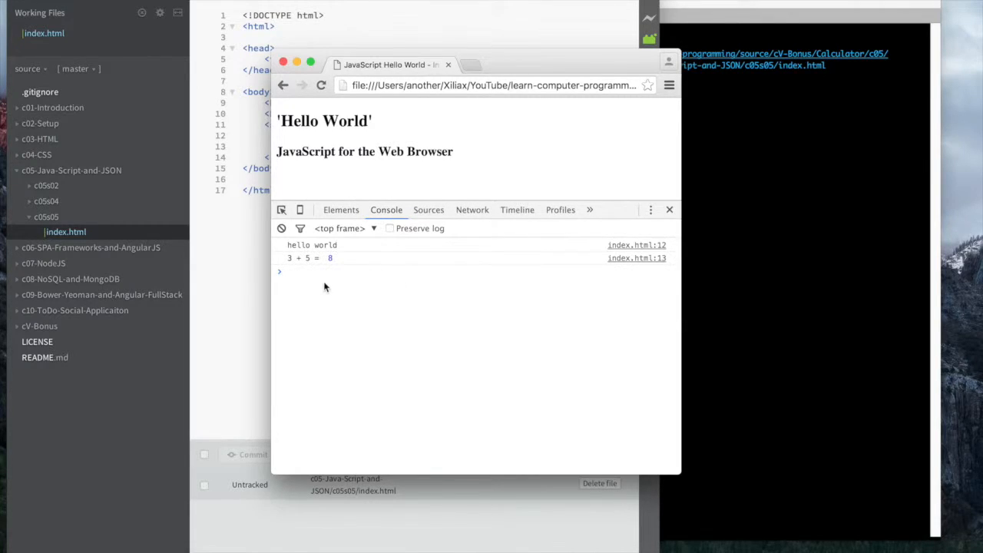
pyautogui.moveTo(261, 279)
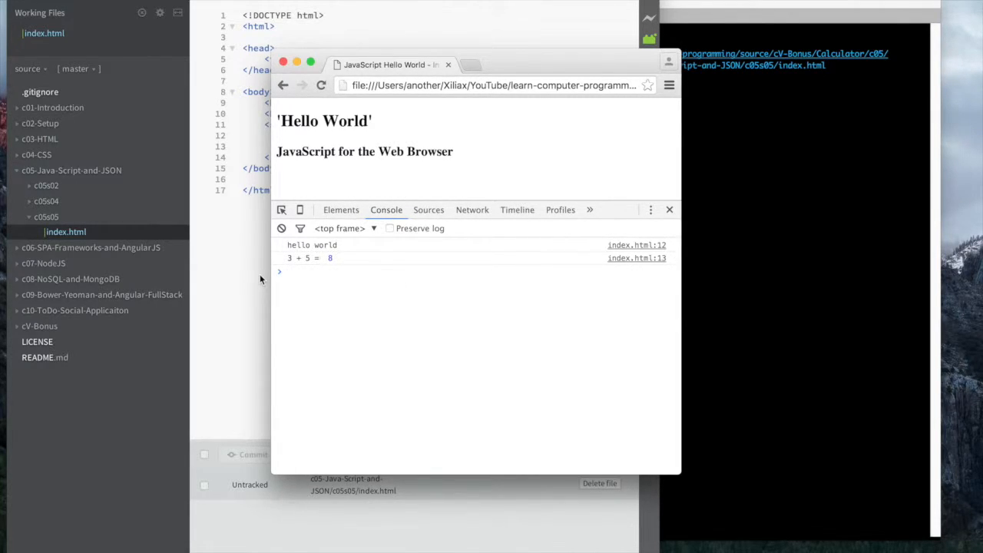
pyautogui.write('kk')
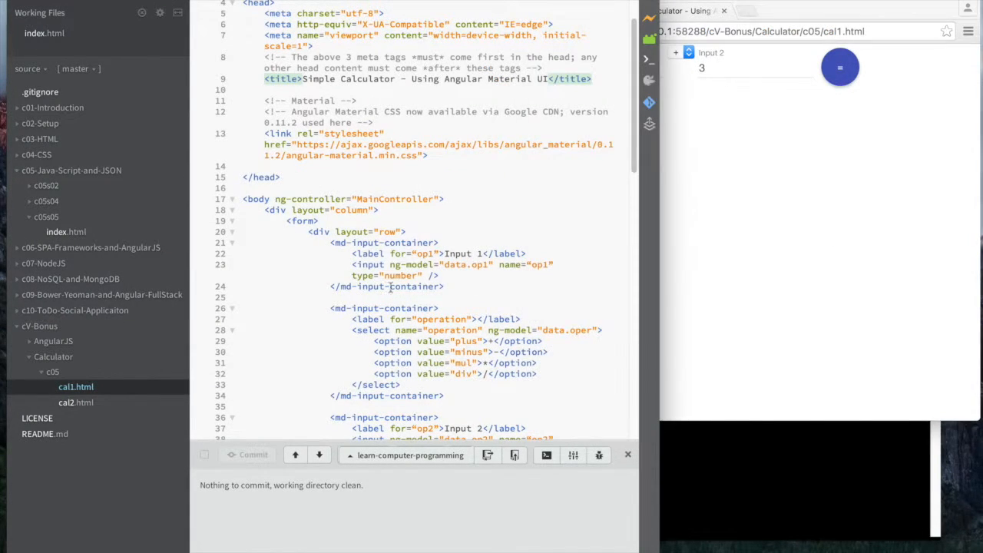
pyautogui.moveTo(645, 260)
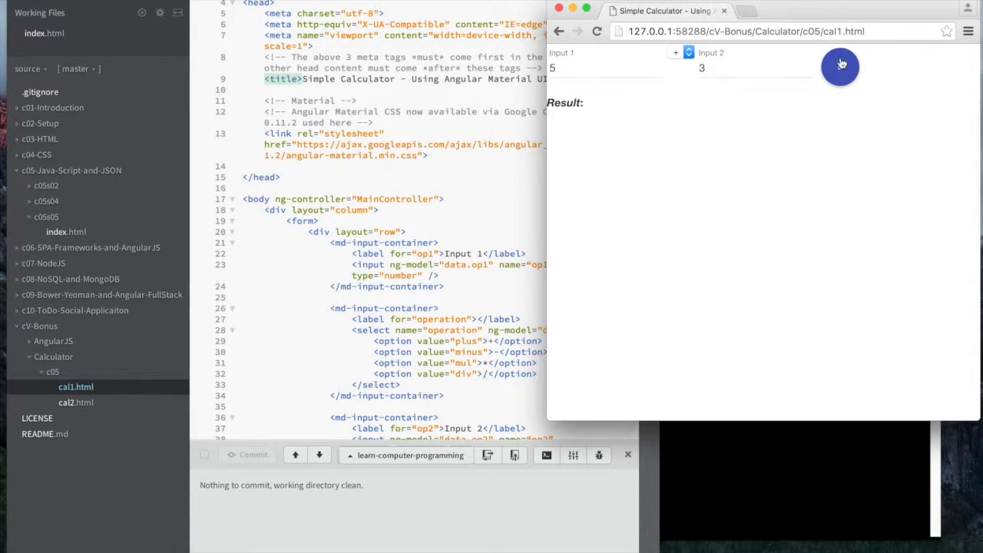
# - Compute 5 and 3 with +, -, * and /, then enter 9990 and 1434
pyautogui.click(840, 68)
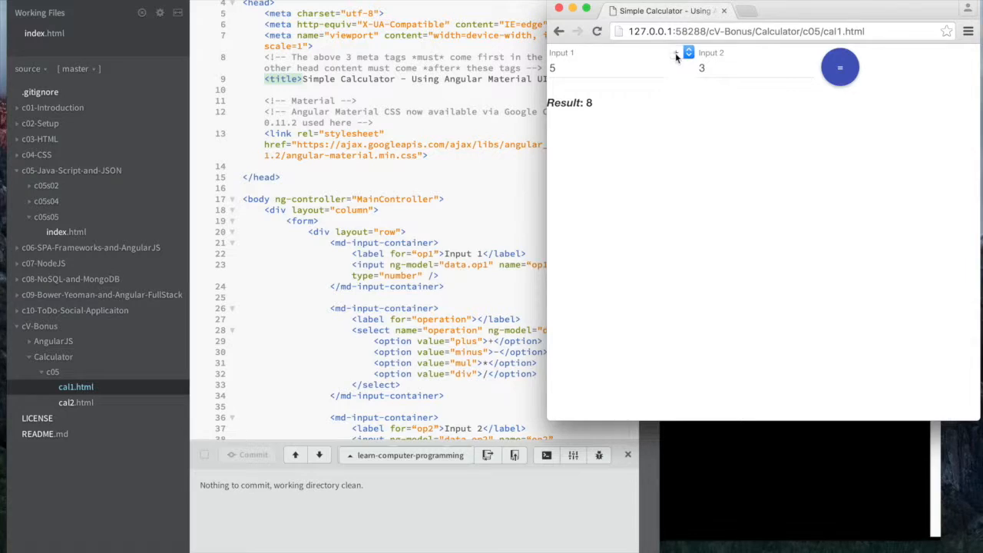
pyautogui.click(840, 68)
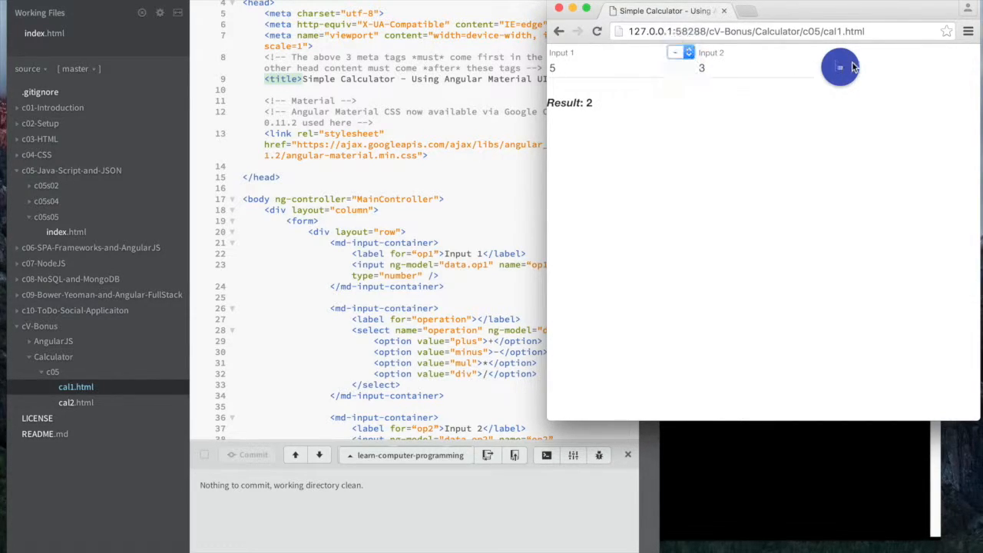
pyautogui.click(680, 52)
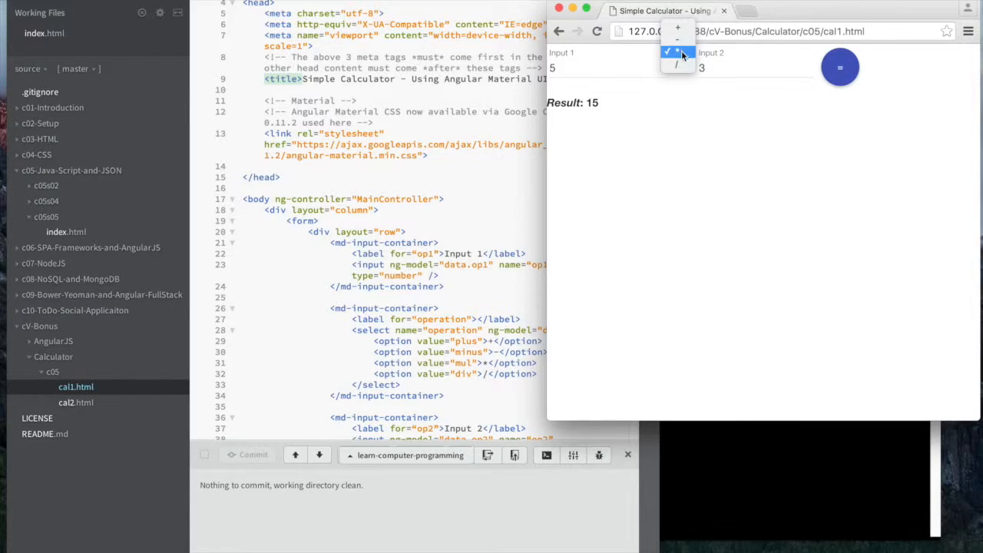
pyautogui.click(678, 58)
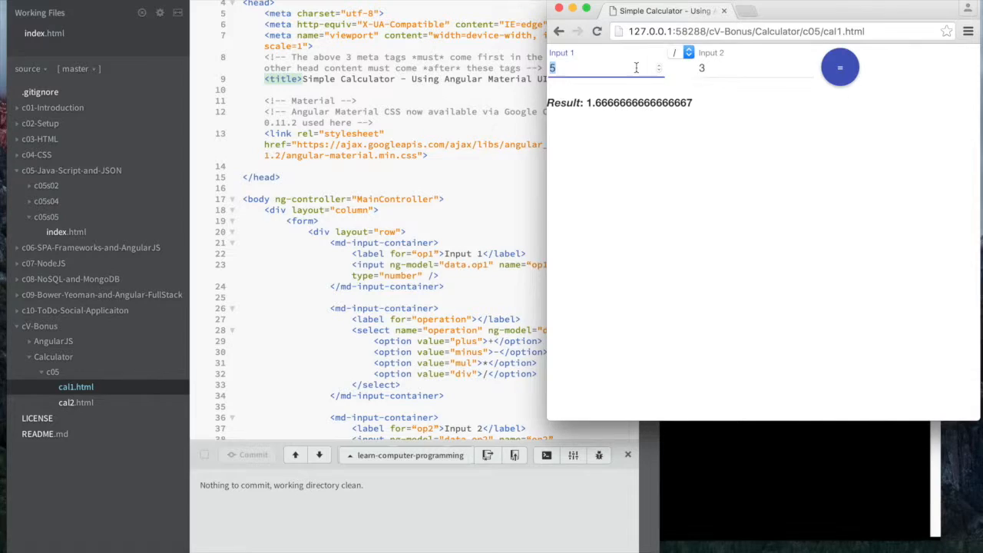
pyautogui.write('990')
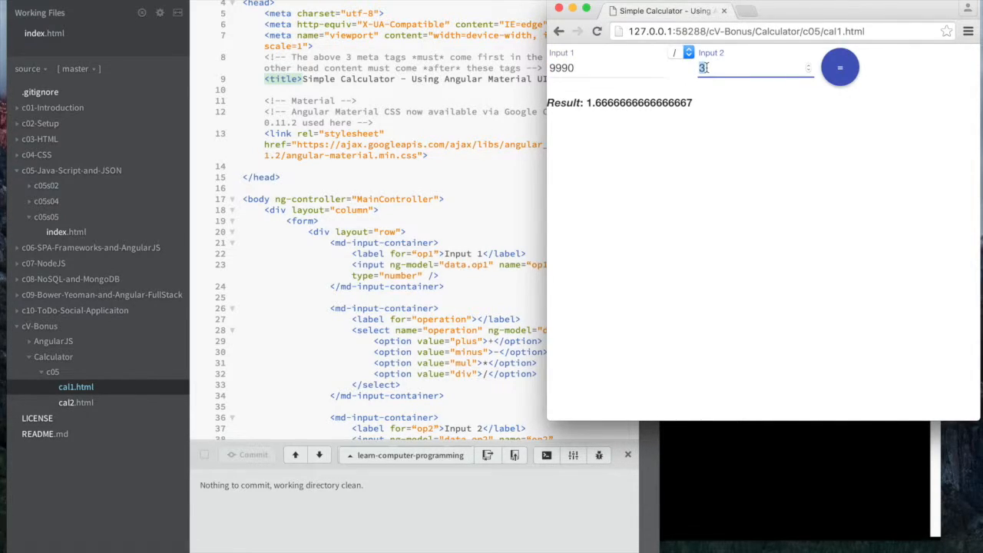
pyautogui.write('1434')
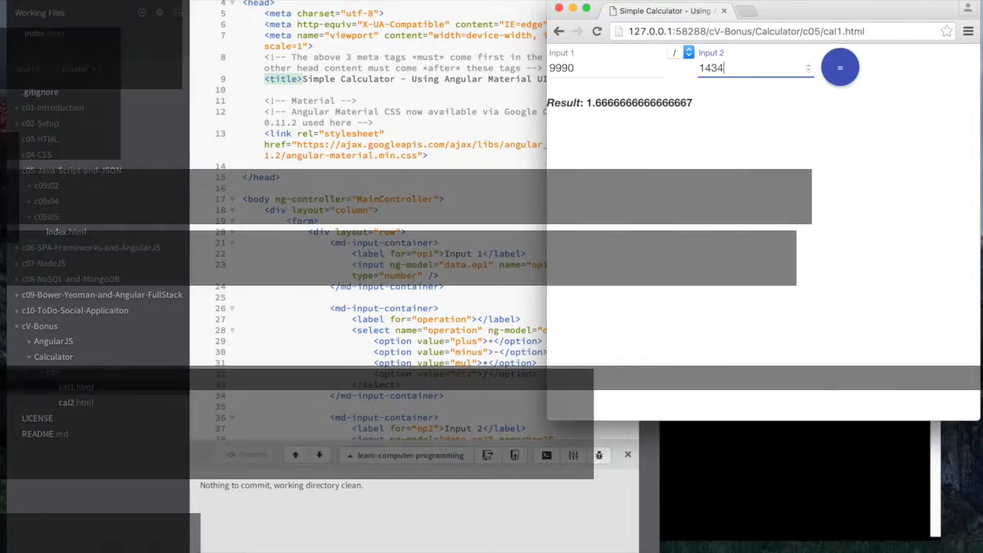
# - Open cal2.html, add 5 + 3 to the history, then delete the 5 * 3 and 5 + 3 rows
pyautogui.click(76, 402)
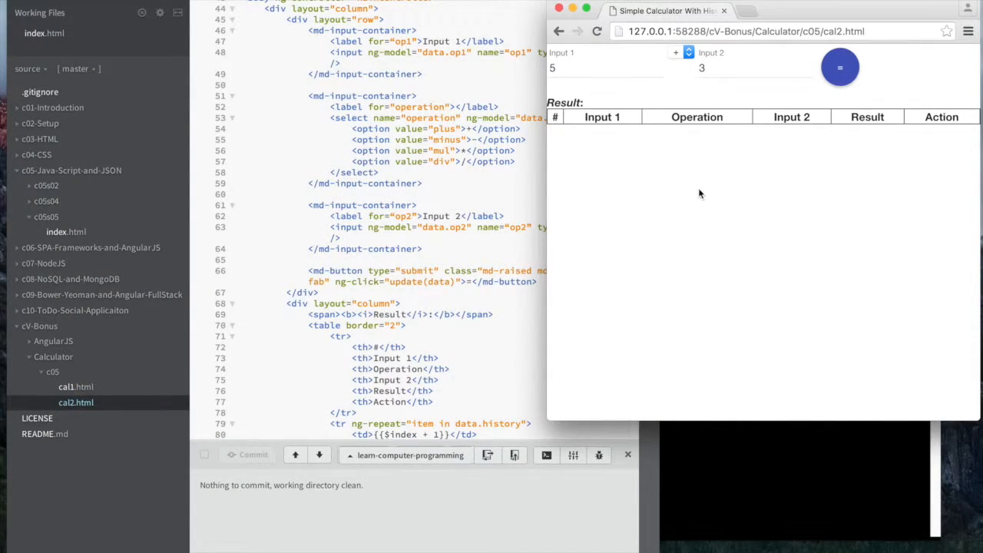
pyautogui.moveTo(582, 261)
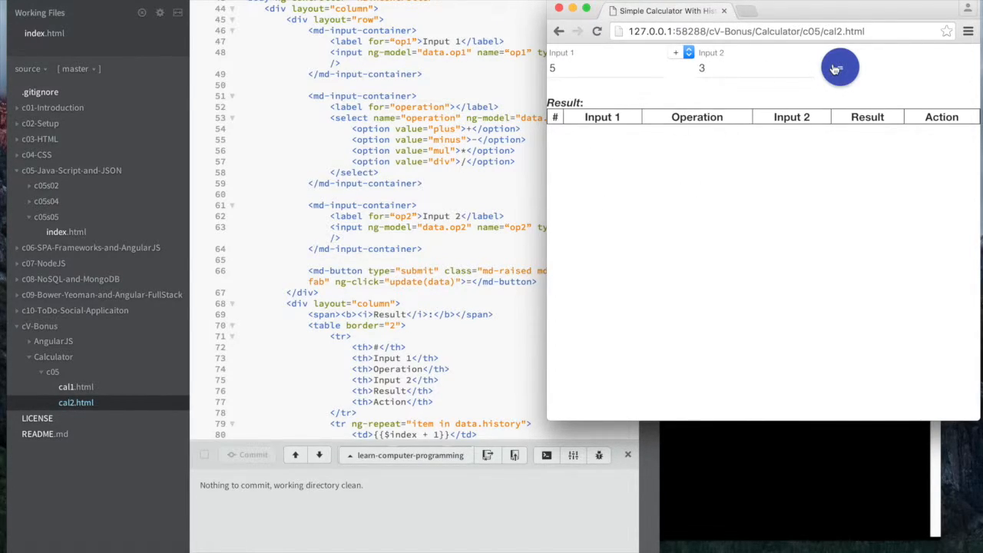
pyautogui.click(839, 68)
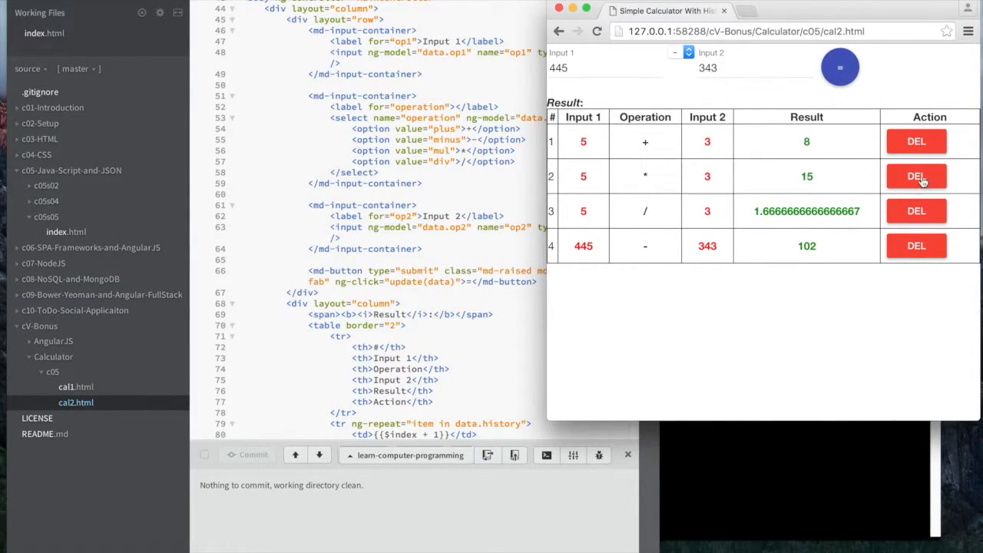
pyautogui.click(917, 176)
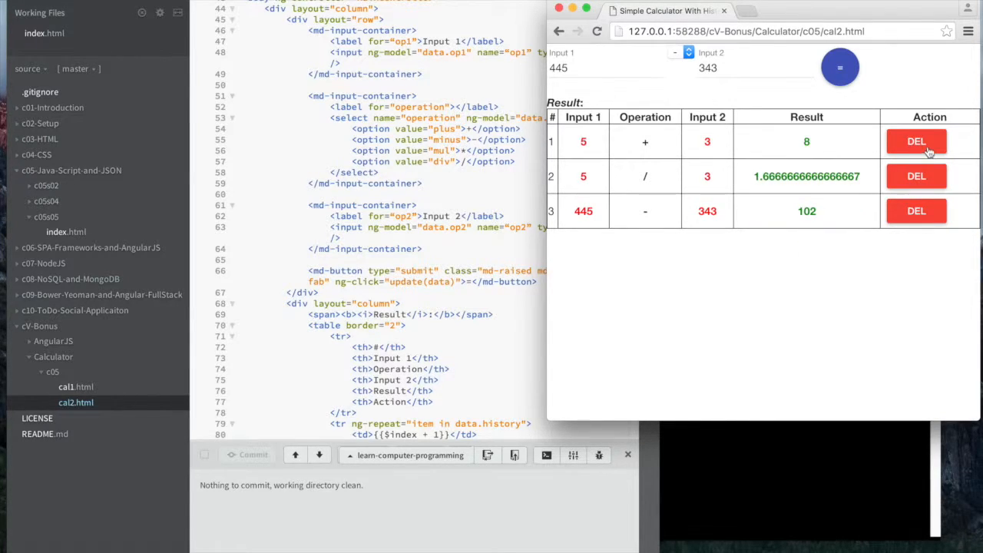
pyautogui.click(916, 141)
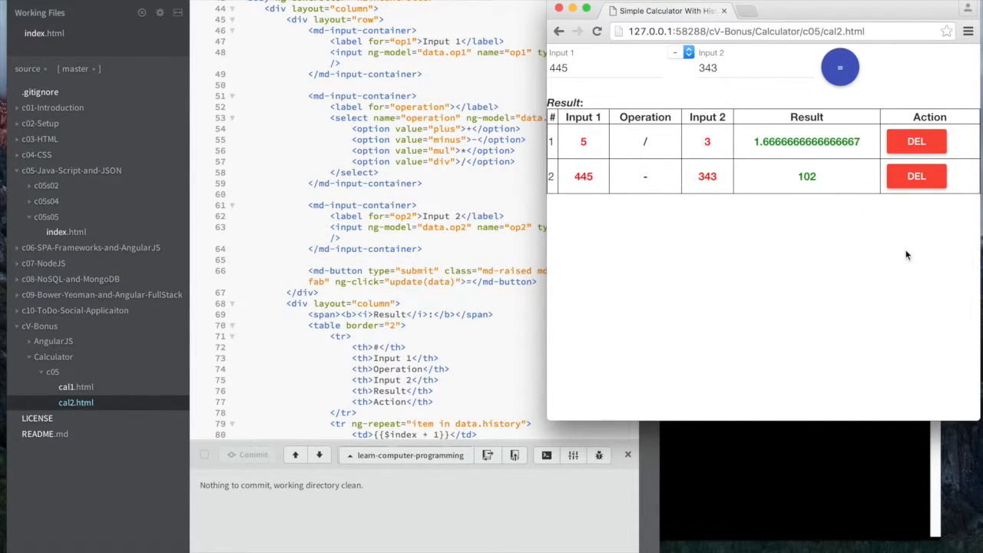